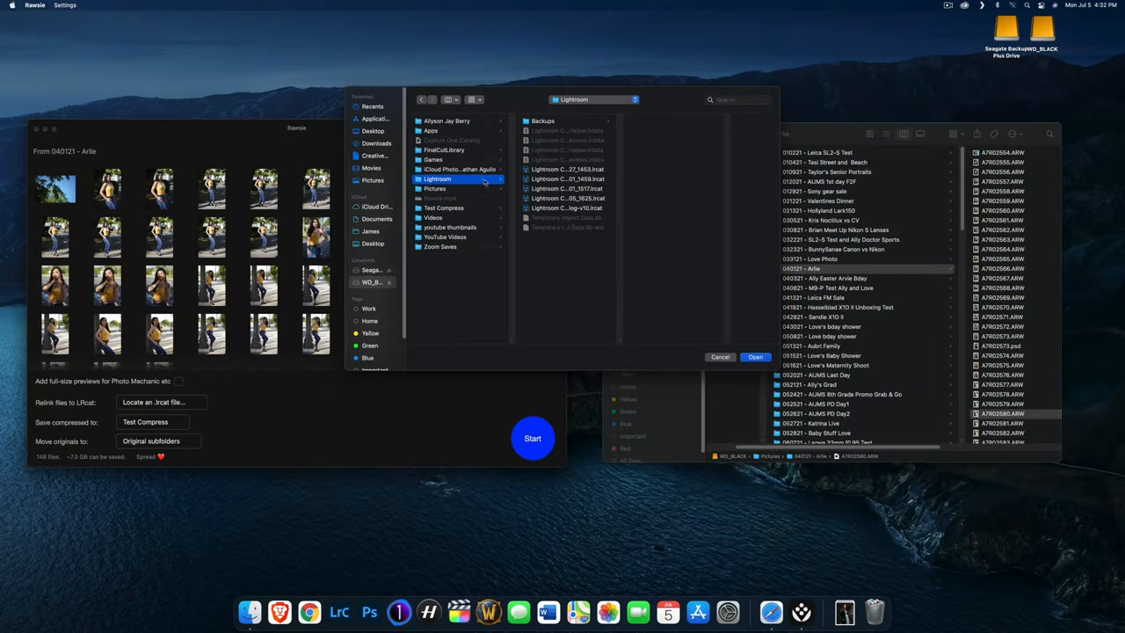
# Step: Relink files to Lightroom Catalog-v10.lrcat, keeping compressed files 'Defined by catalog'
pyautogui.click(566, 208)
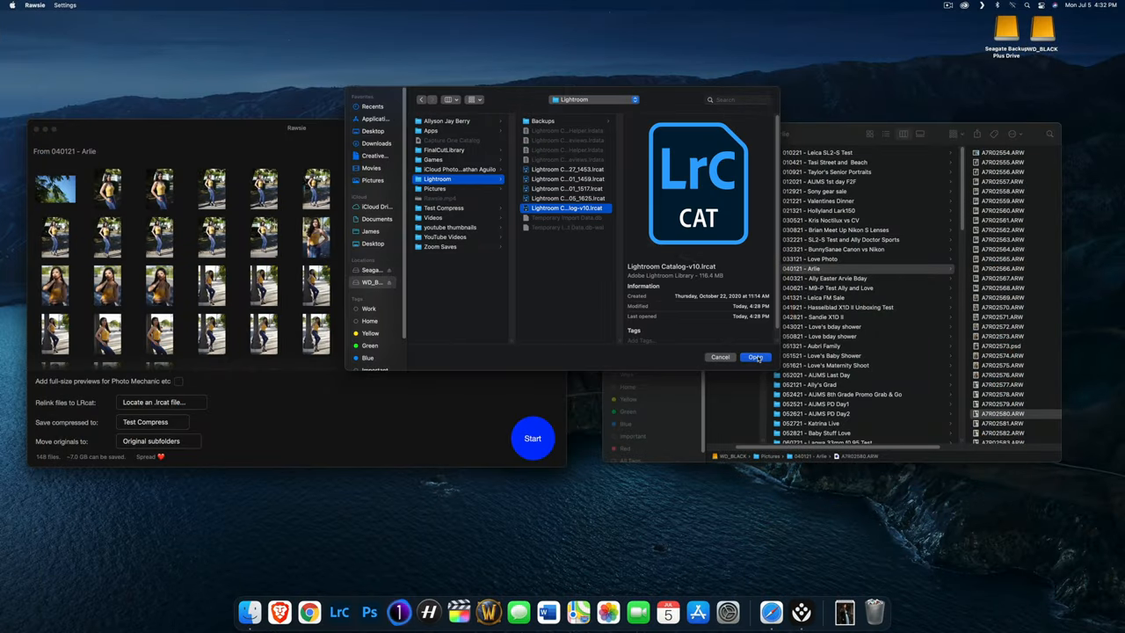
pyautogui.click(756, 357)
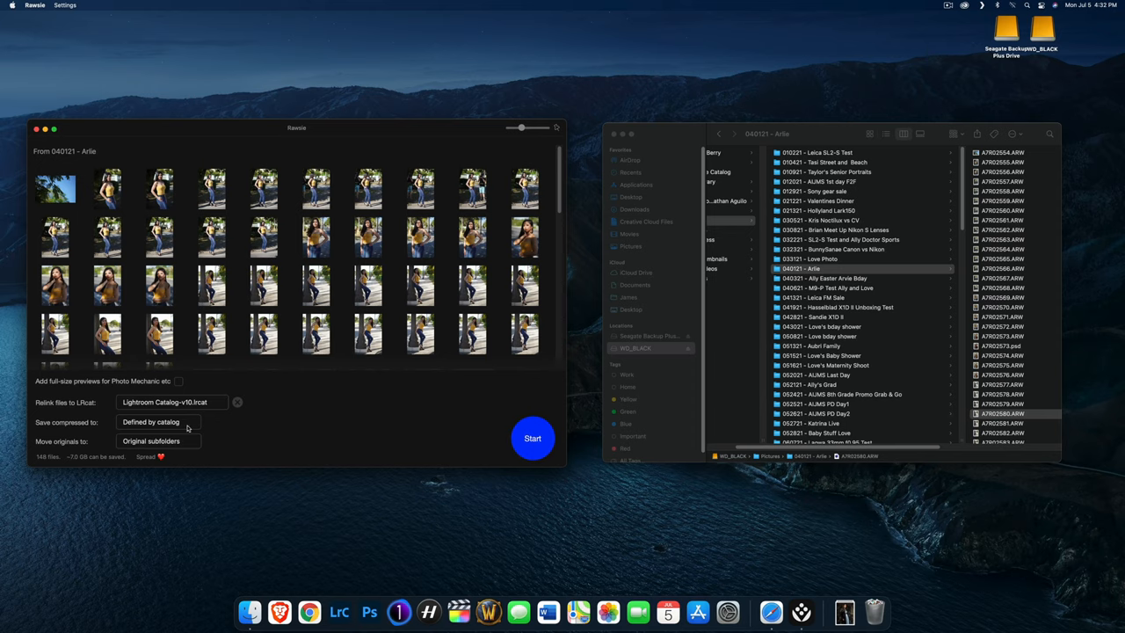
pyautogui.click(158, 441)
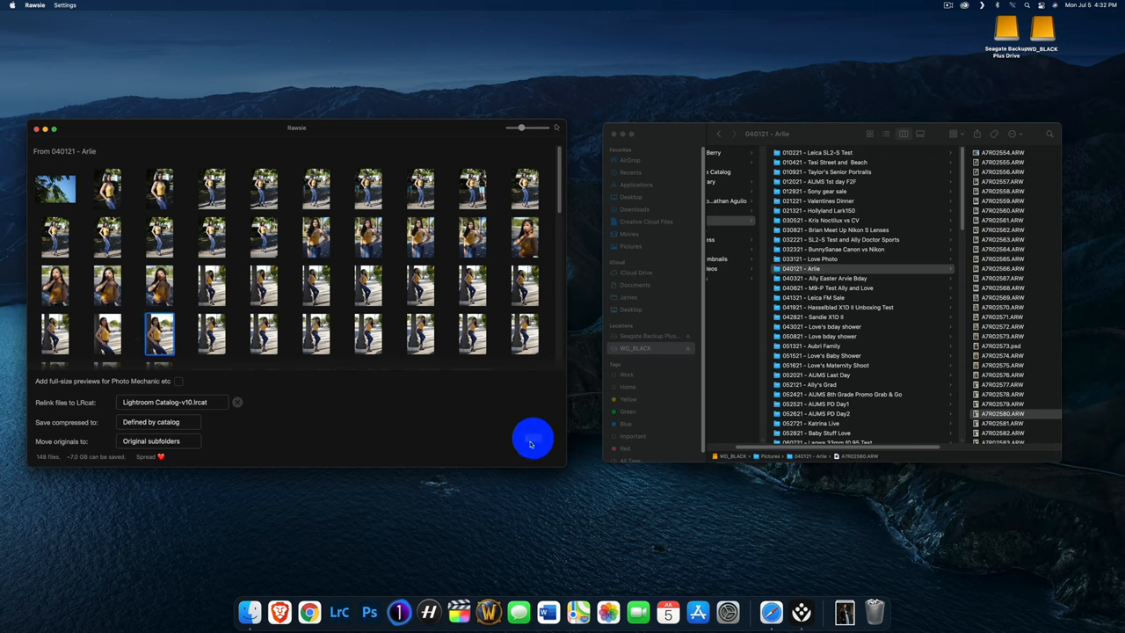
# Step: Start compressing the shoot's photos into DNGs, then check the Mac details in the Apple menu
pyautogui.click(533, 439)
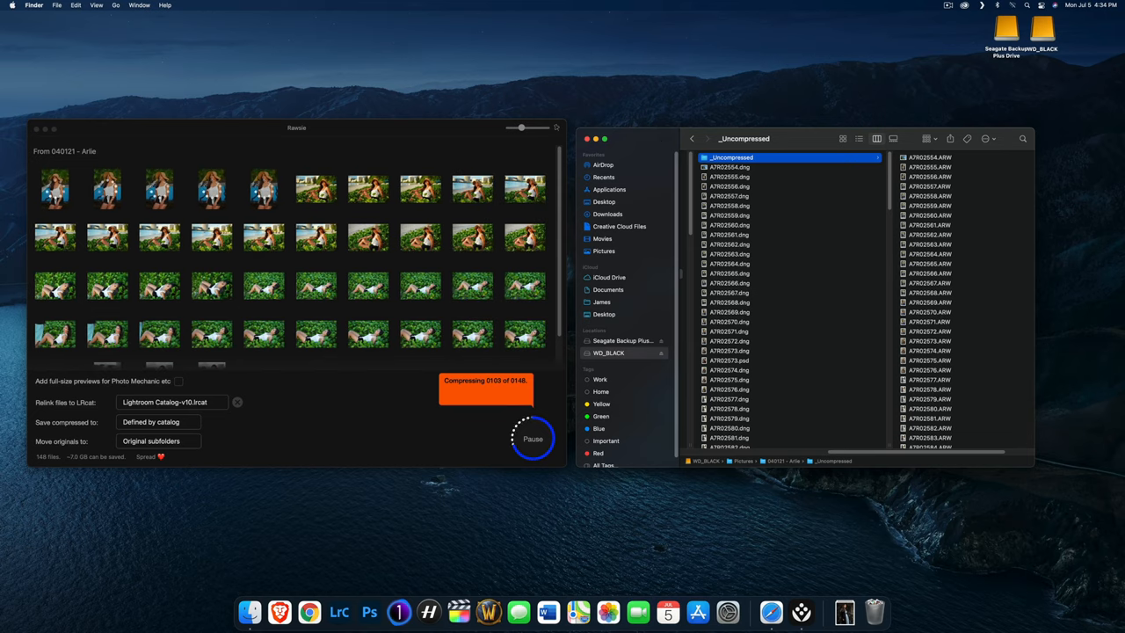
pyautogui.click(7, 5)
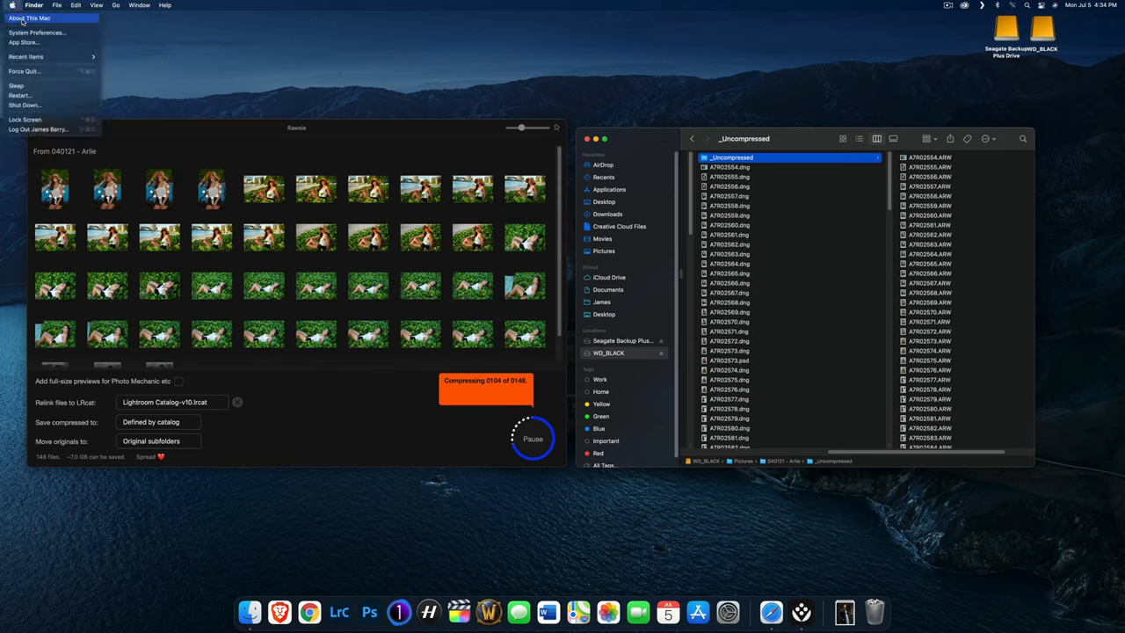
pyautogui.click(28, 16)
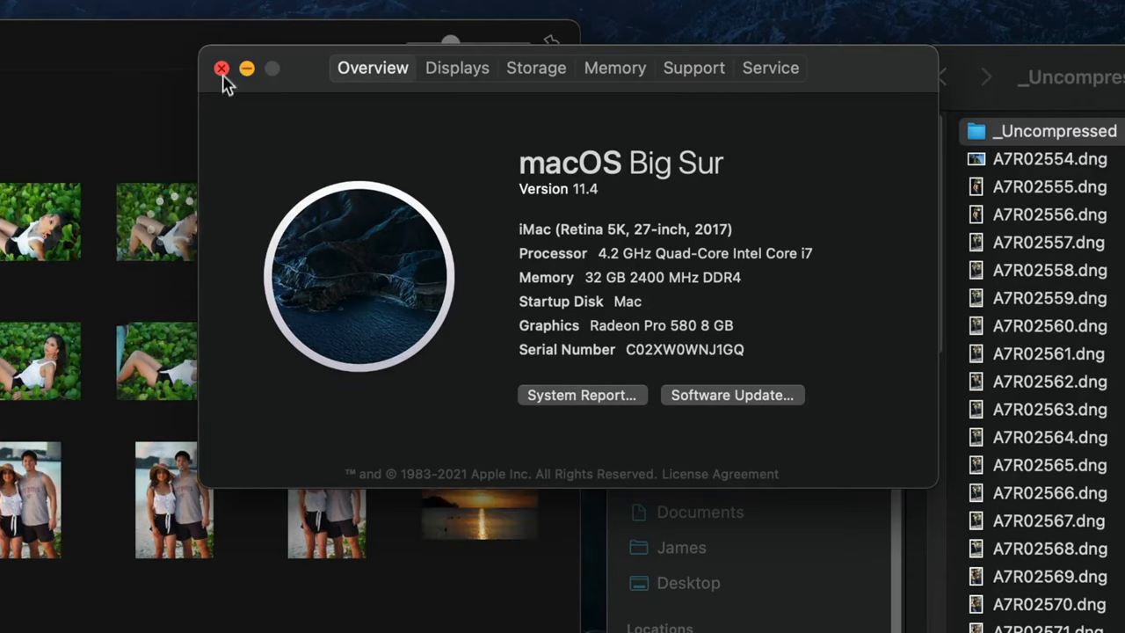
pyautogui.click(222, 67)
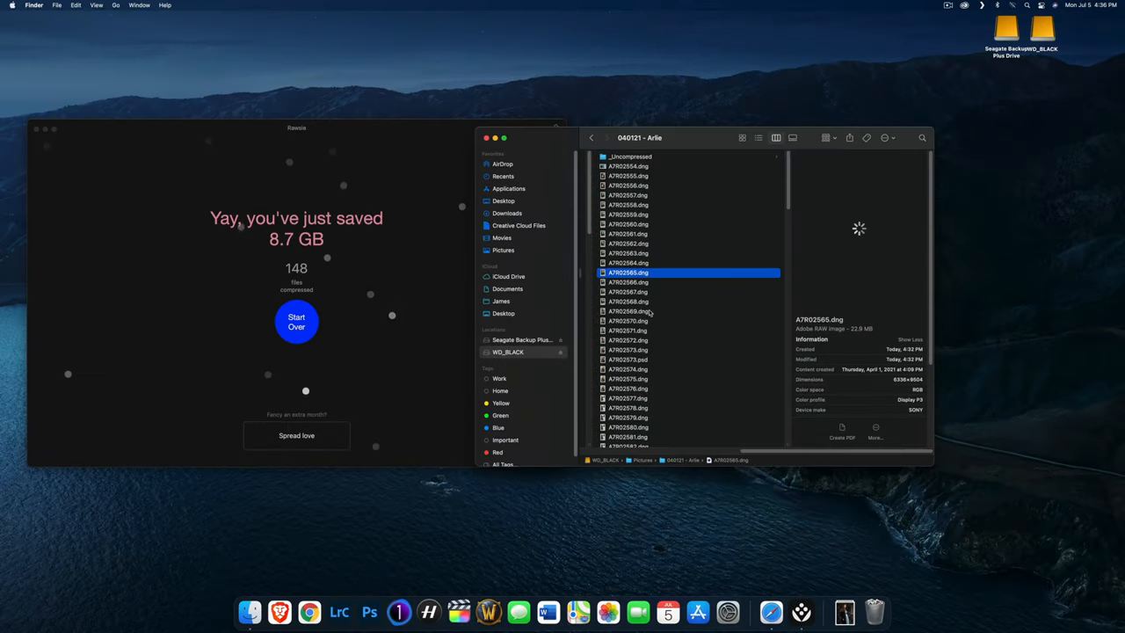
# Step: Inspect a compressed DNG and the _Uncompressed originals folder, then bring up Lightroom Classic
pyautogui.click(626, 320)
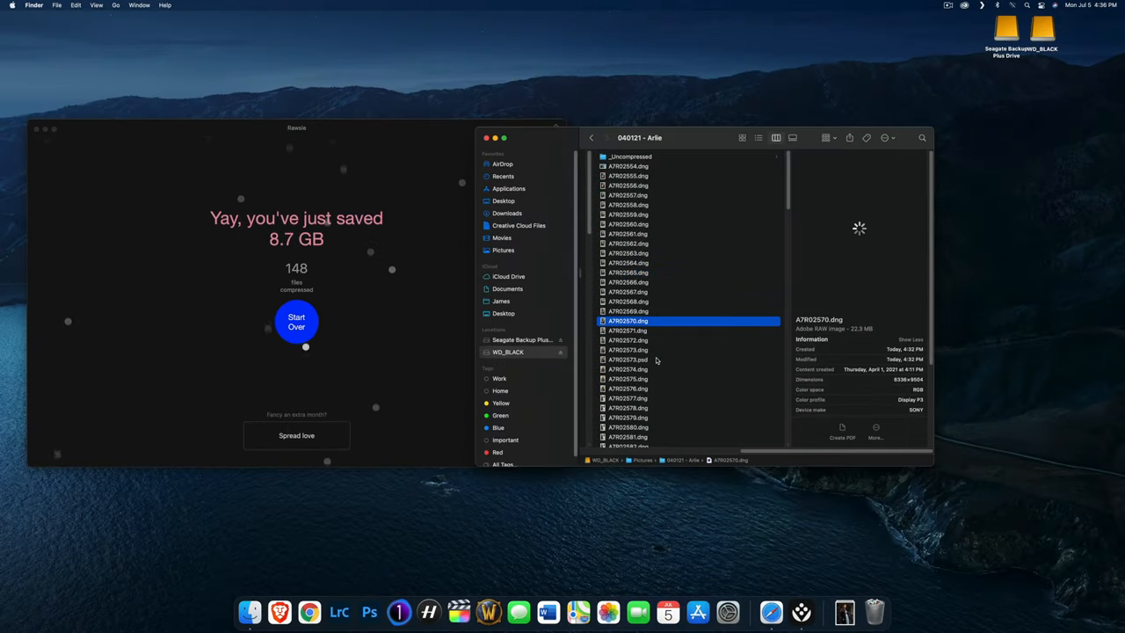
pyautogui.click(625, 408)
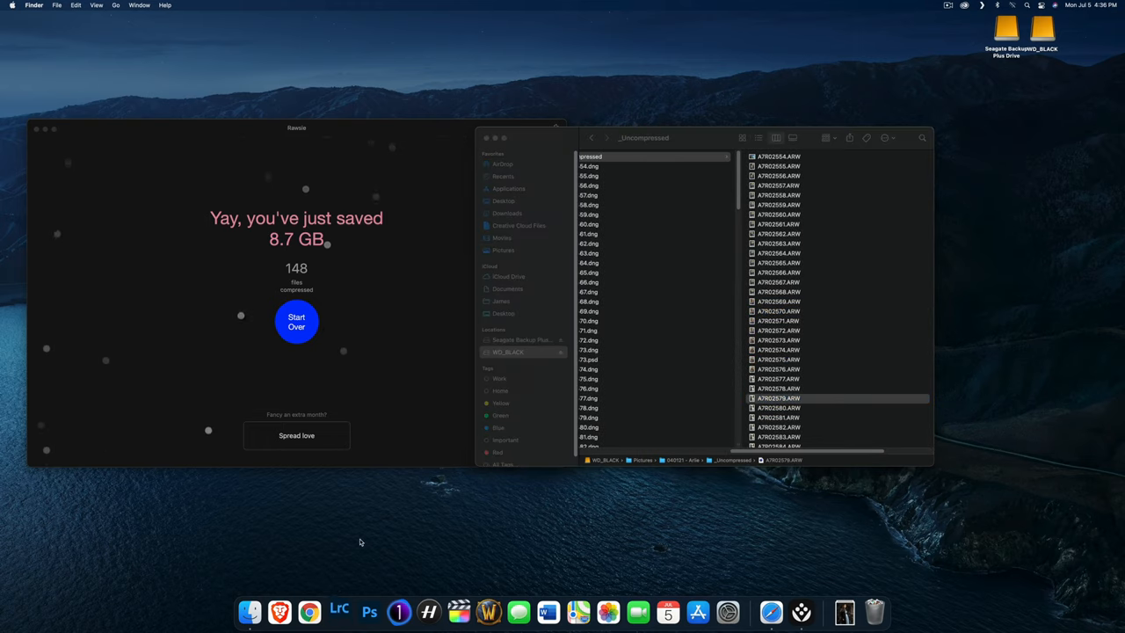
pyautogui.click(341, 608)
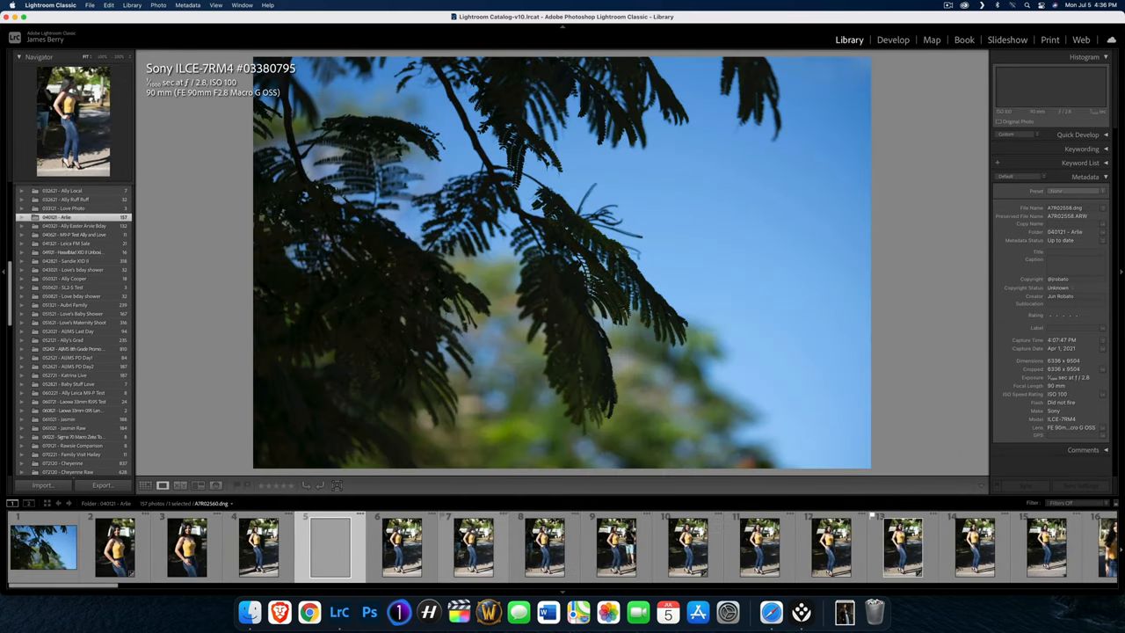
# Step: View two compressed portraits, tweak the yellow-top portrait's tone in Develop, and return to Library
pyautogui.click(547, 548)
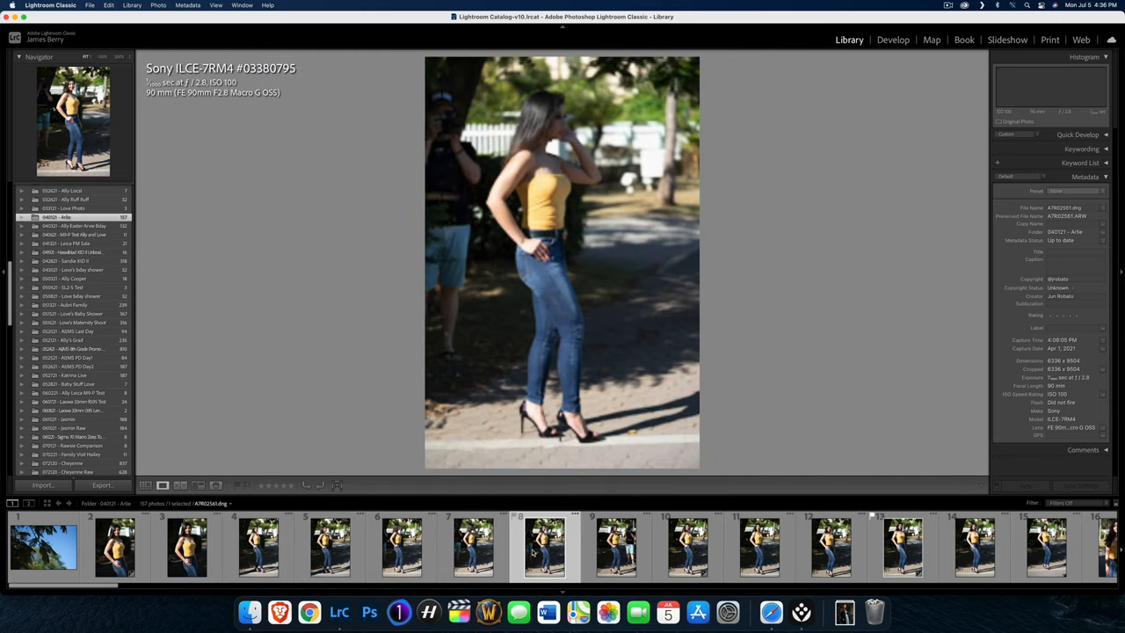
pyautogui.click(688, 546)
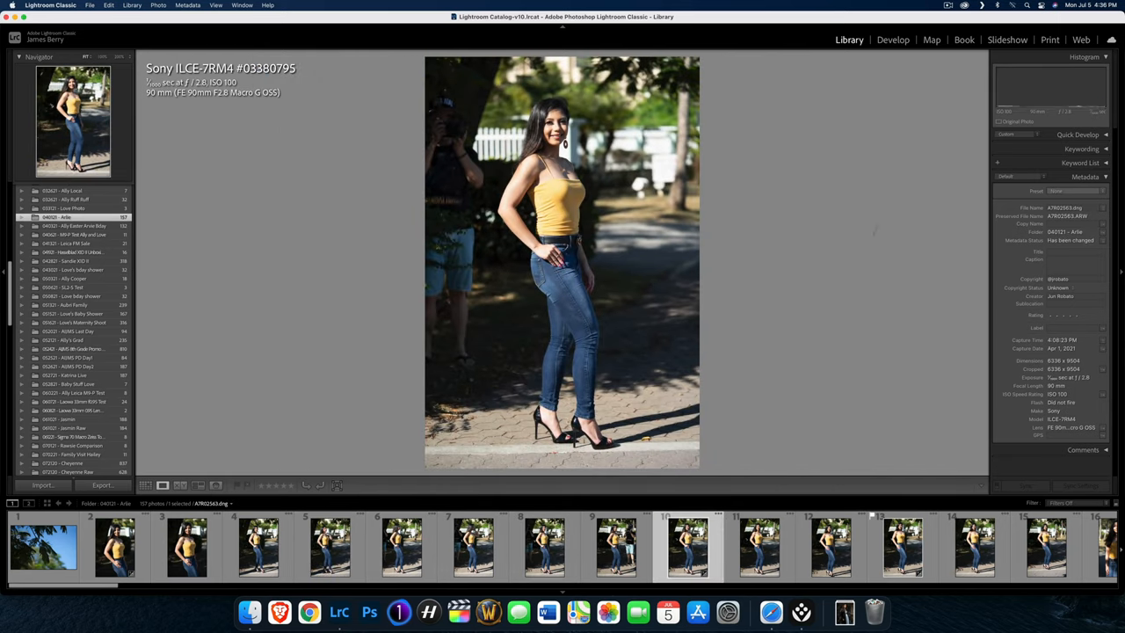
pyautogui.click(892, 39)
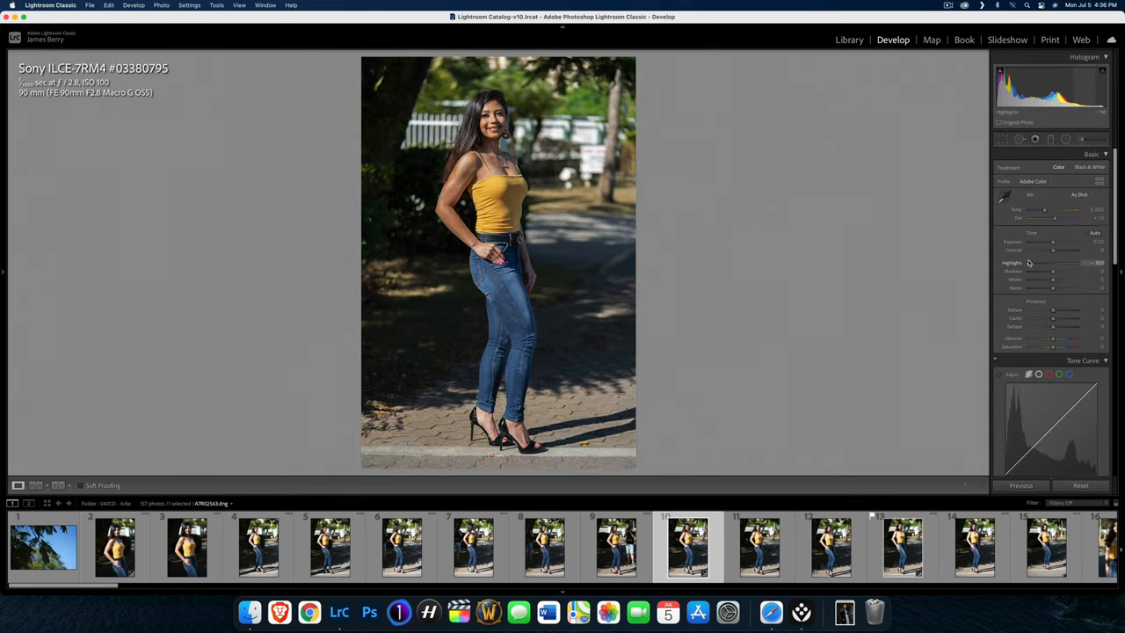
pyautogui.moveTo(1044, 263); pyautogui.dragTo(1051, 264)
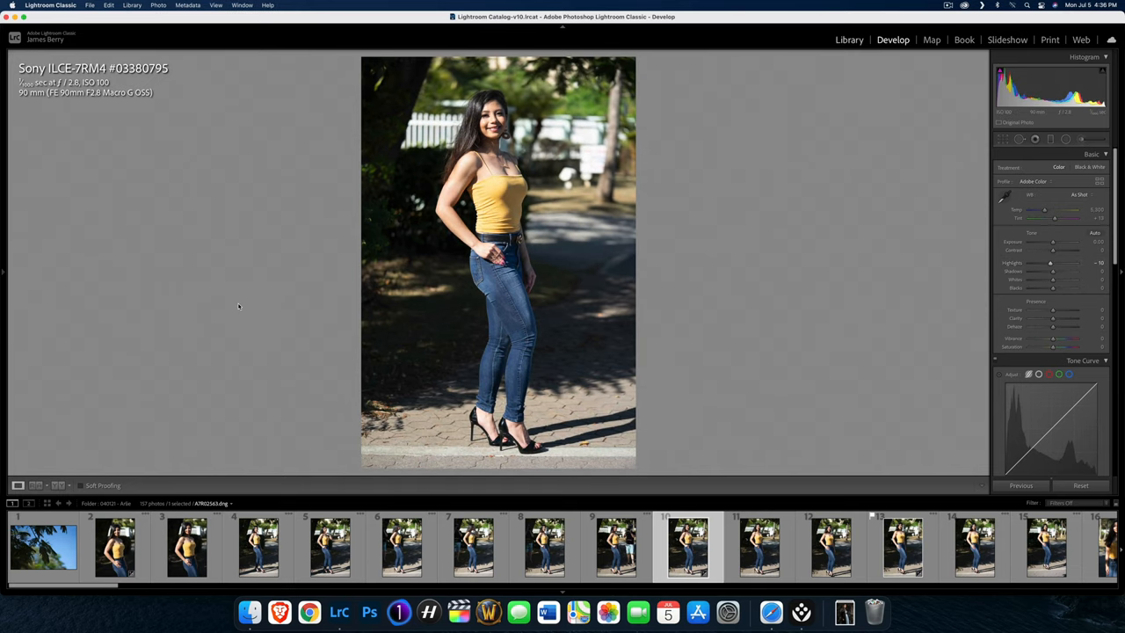
pyautogui.click(848, 38)
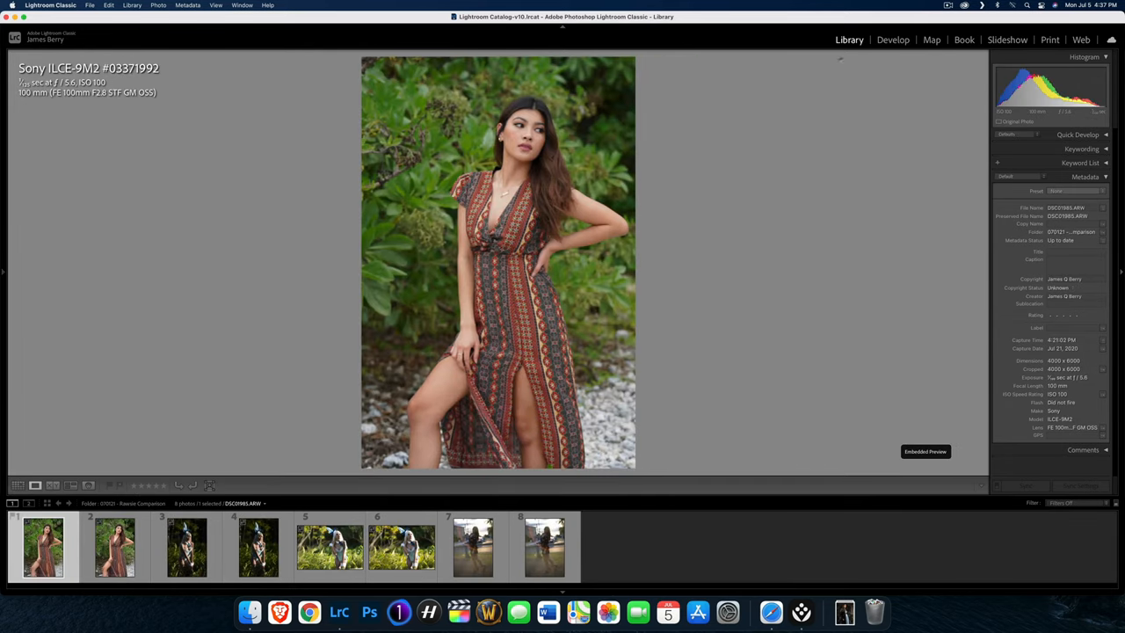
# Step: Compare the dress portrait's raw and DNG versions in Develop at 1:1 zoom on the face
pyautogui.click(893, 39)
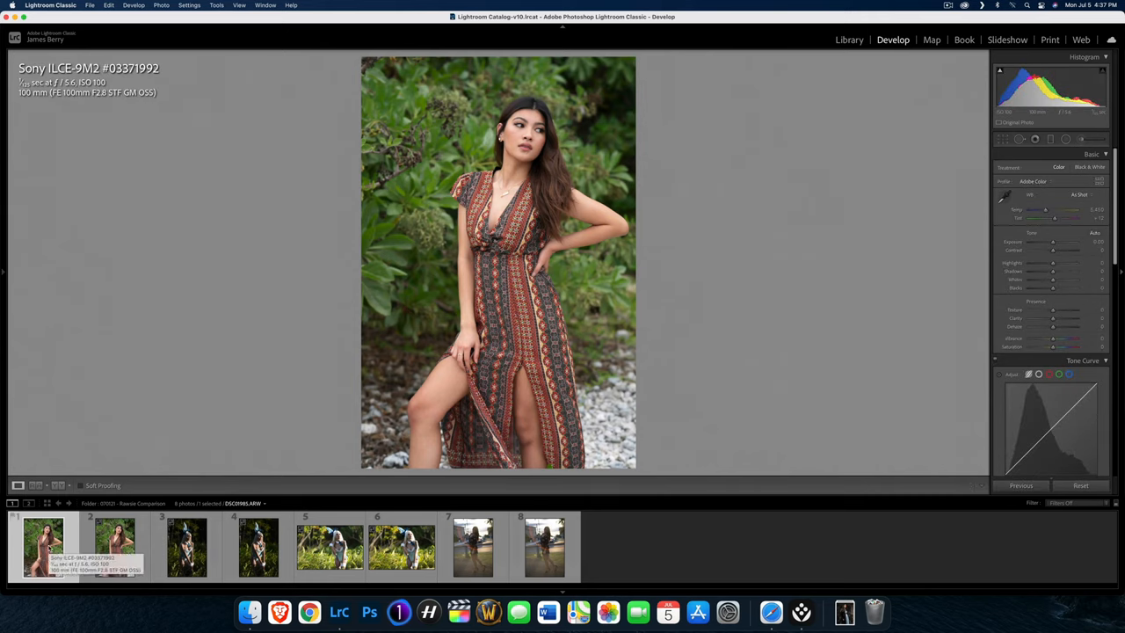
pyautogui.click(112, 547)
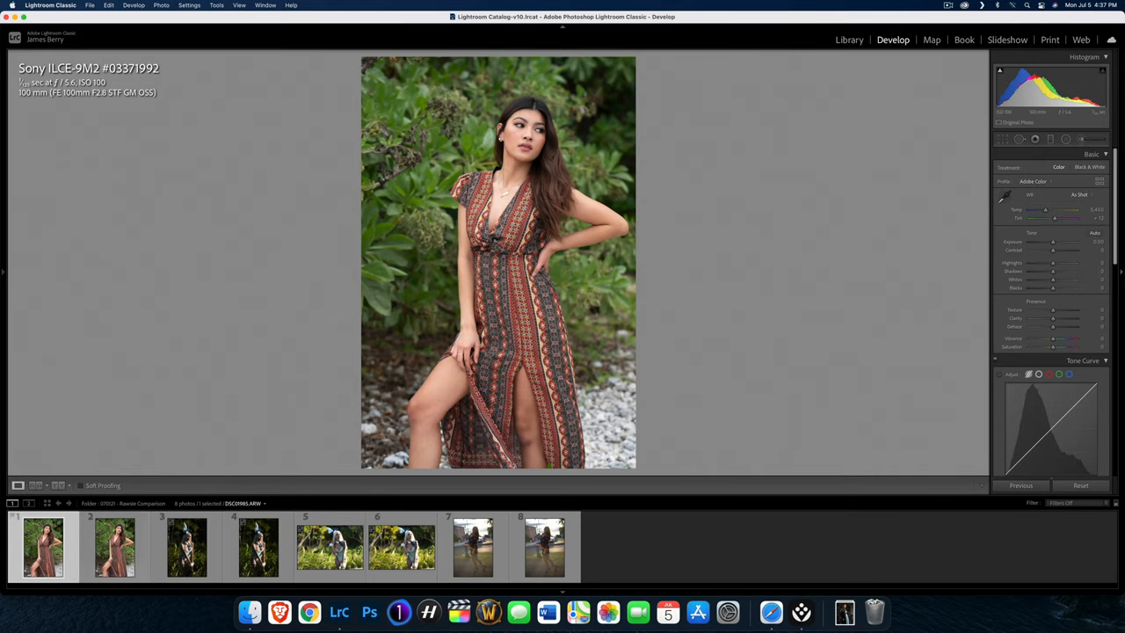
pyautogui.click(112, 548)
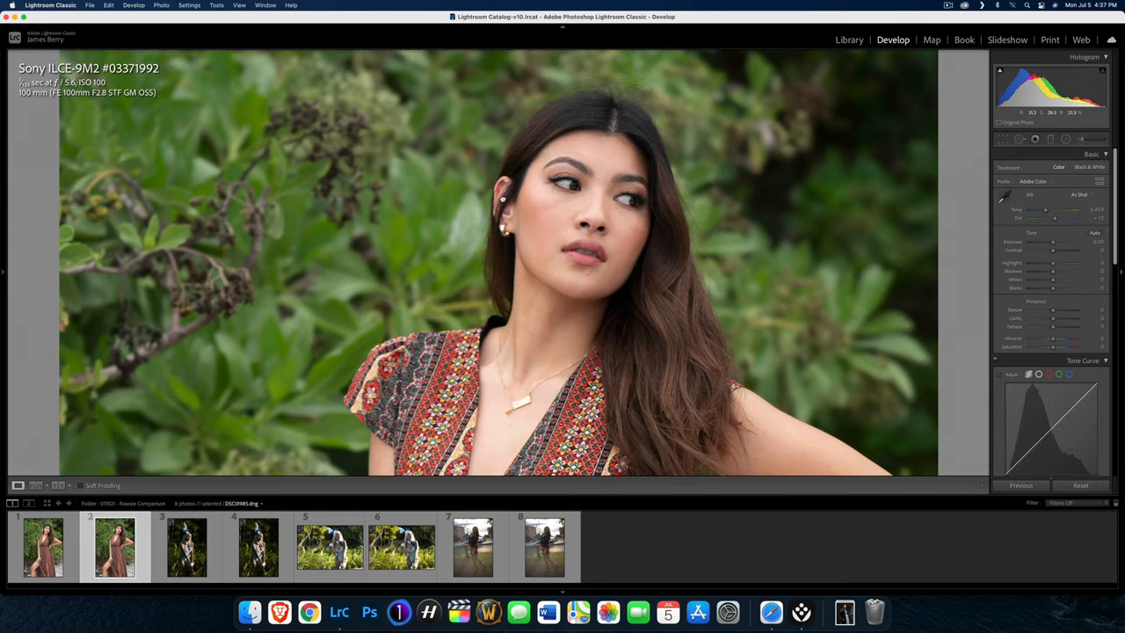
pyautogui.click(41, 548)
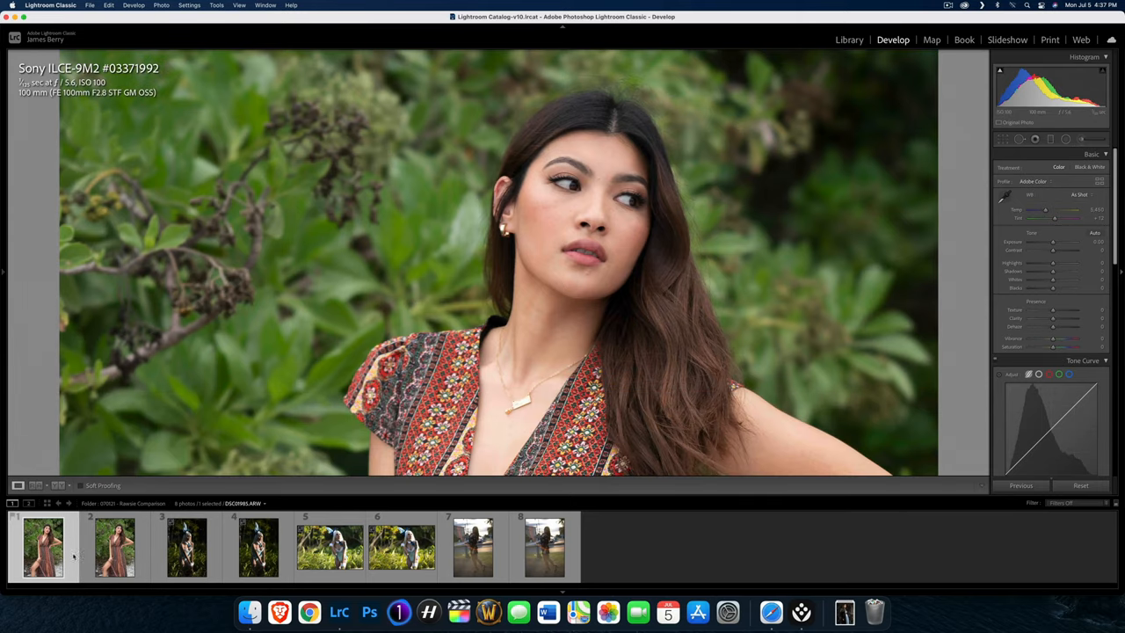
pyautogui.click(106, 557)
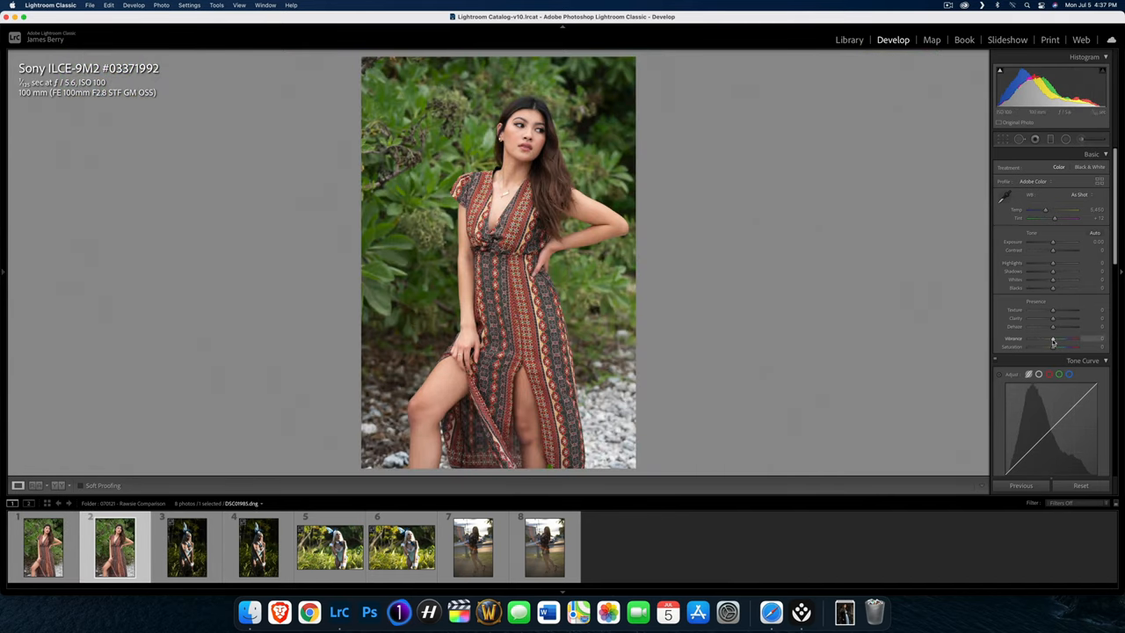
# Step: Raise Vibrance on the dress portrait, compare the other version, then select the bunny-costume photo
pyautogui.moveTo(1054, 337); pyautogui.dragTo(1076, 338)
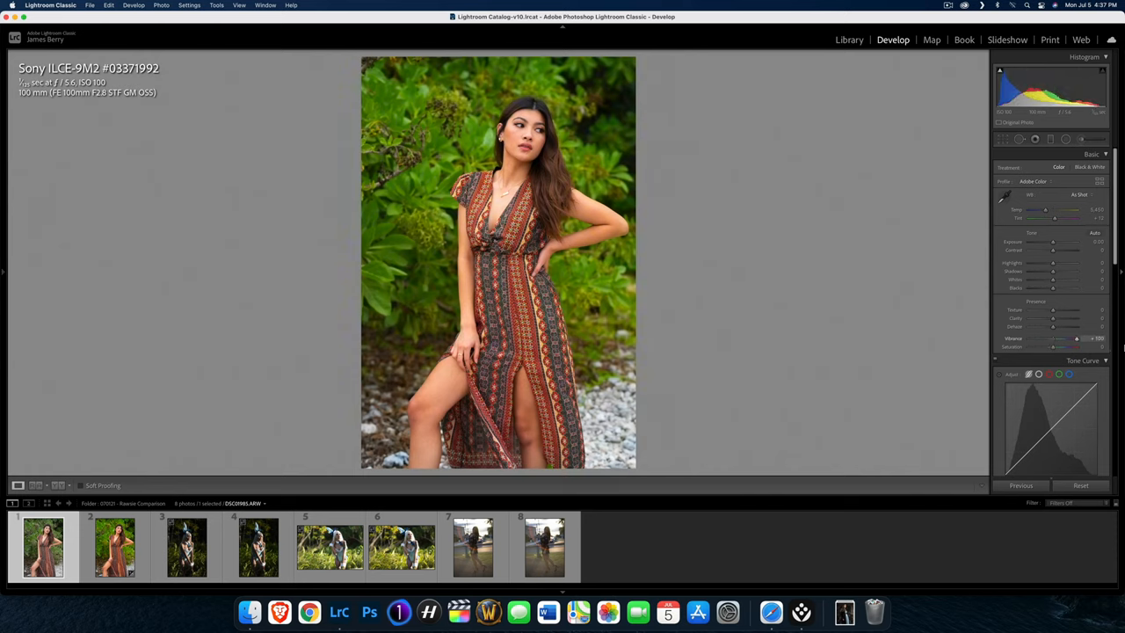
pyautogui.click(113, 549)
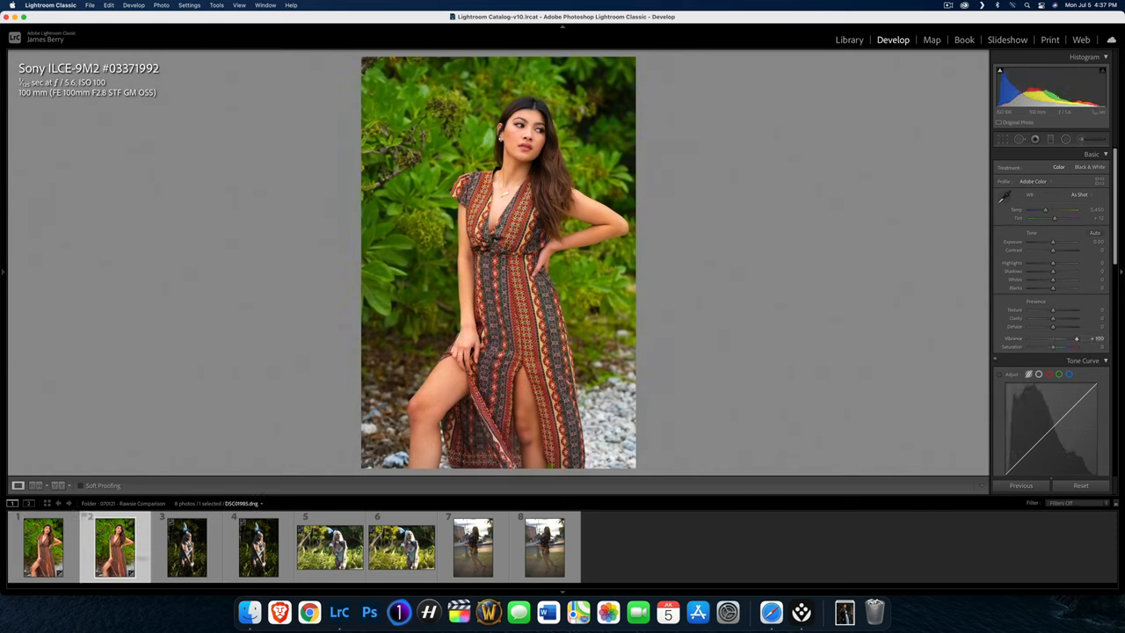
pyautogui.click(182, 552)
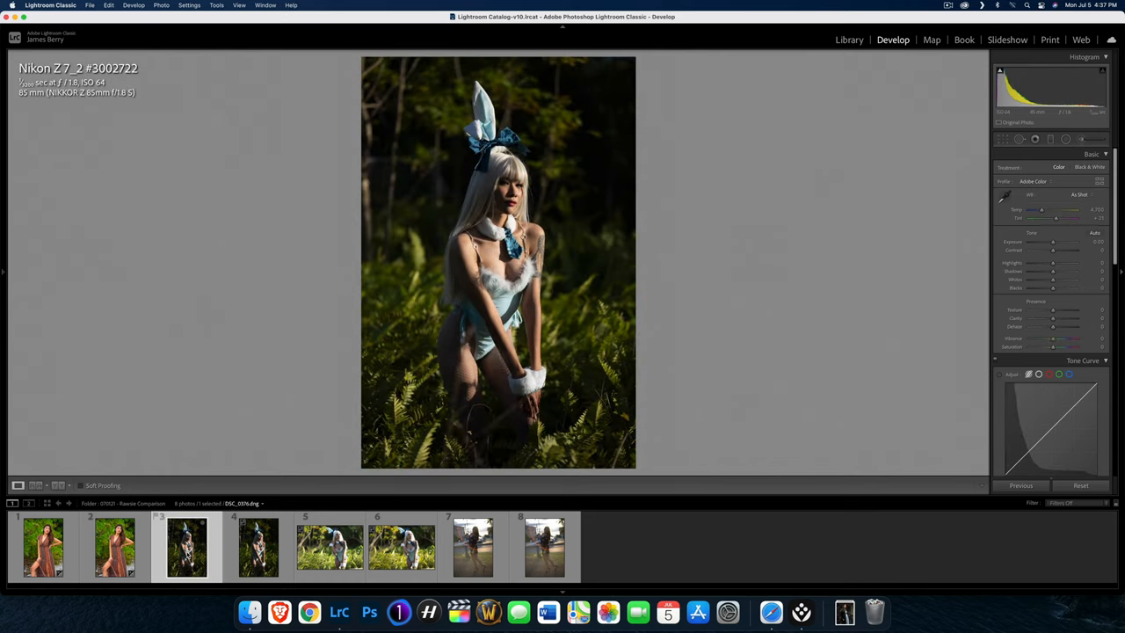
# Step: Brighten the Nikon bunny-costume portrait with Basic panel tone sliders
pyautogui.click(255, 548)
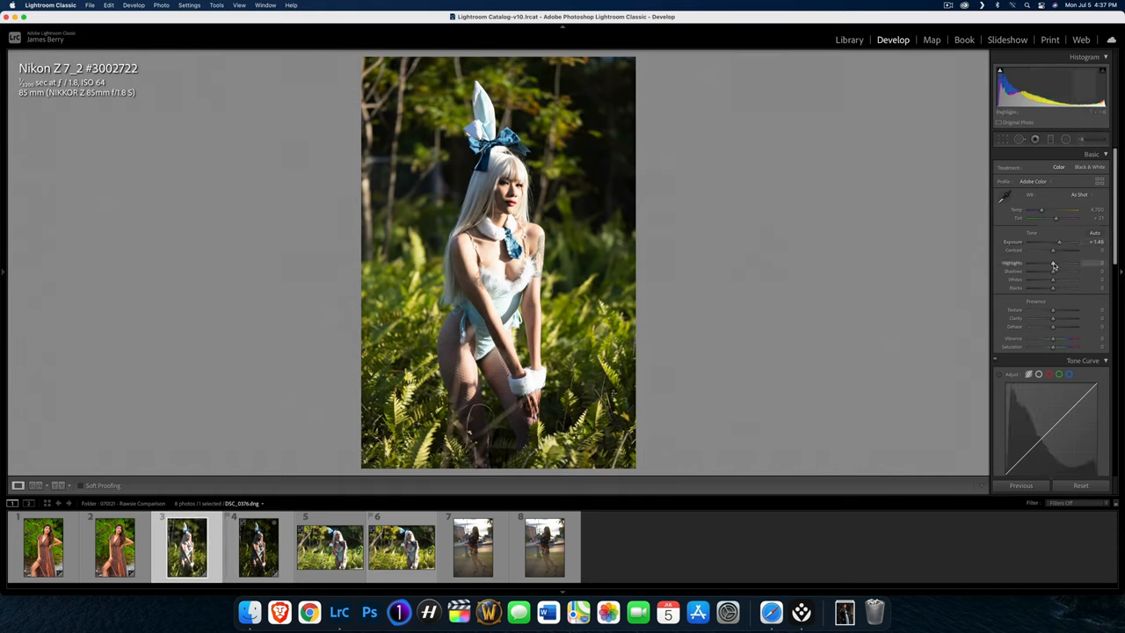
pyautogui.moveTo(1054, 263); pyautogui.dragTo(1028, 264)
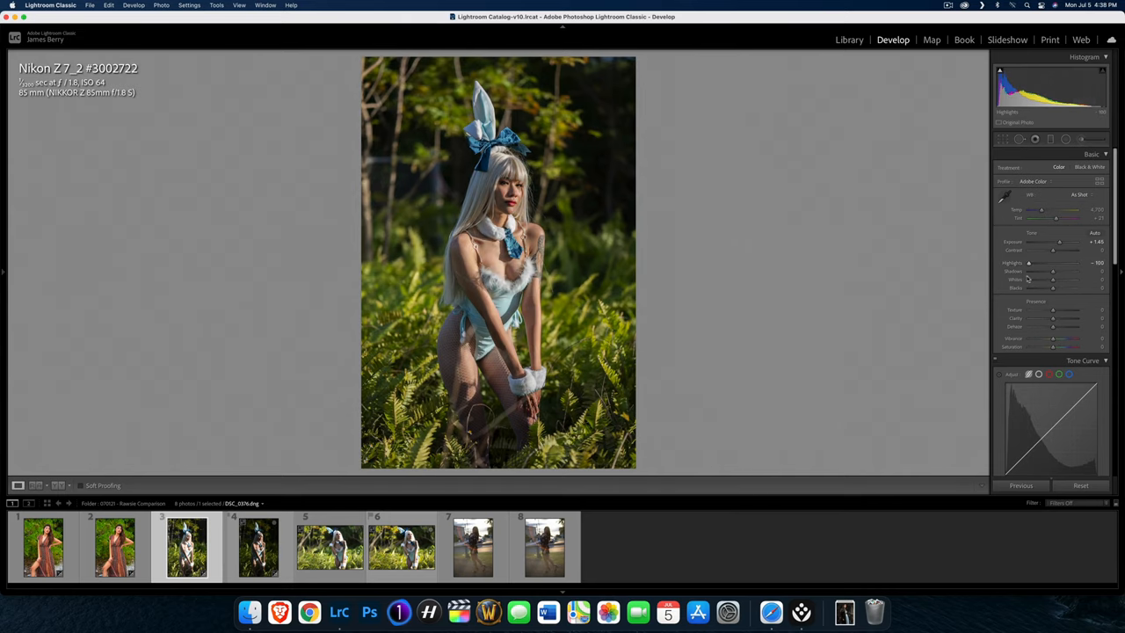
pyautogui.moveTo(1051, 279); pyautogui.dragTo(1071, 271)
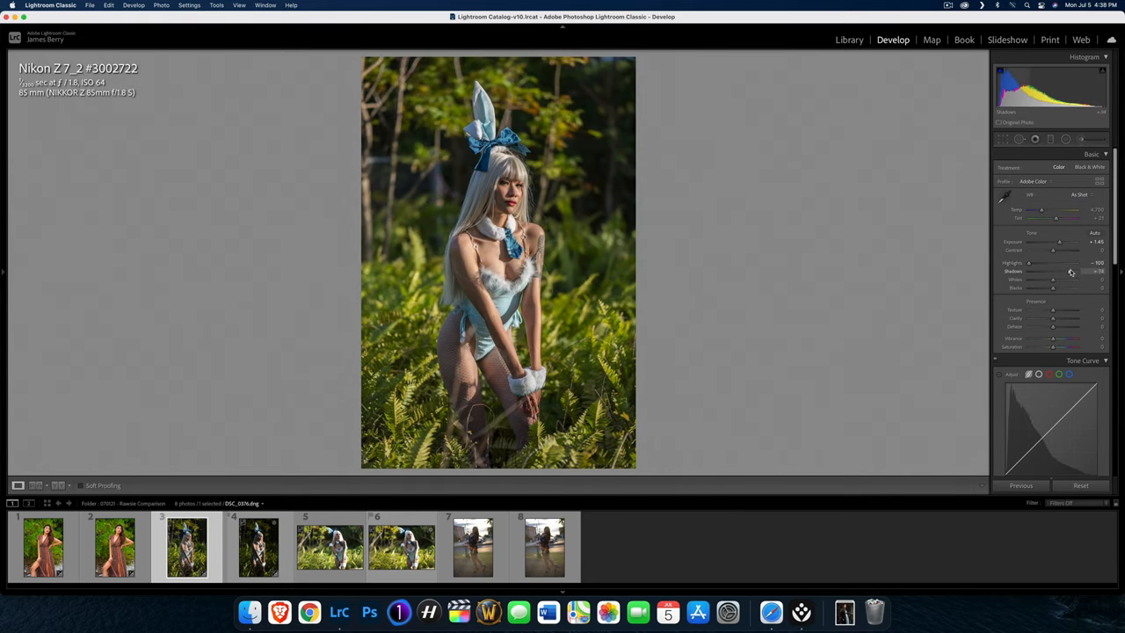
pyautogui.moveTo(1051, 271); pyautogui.dragTo(1068, 270)
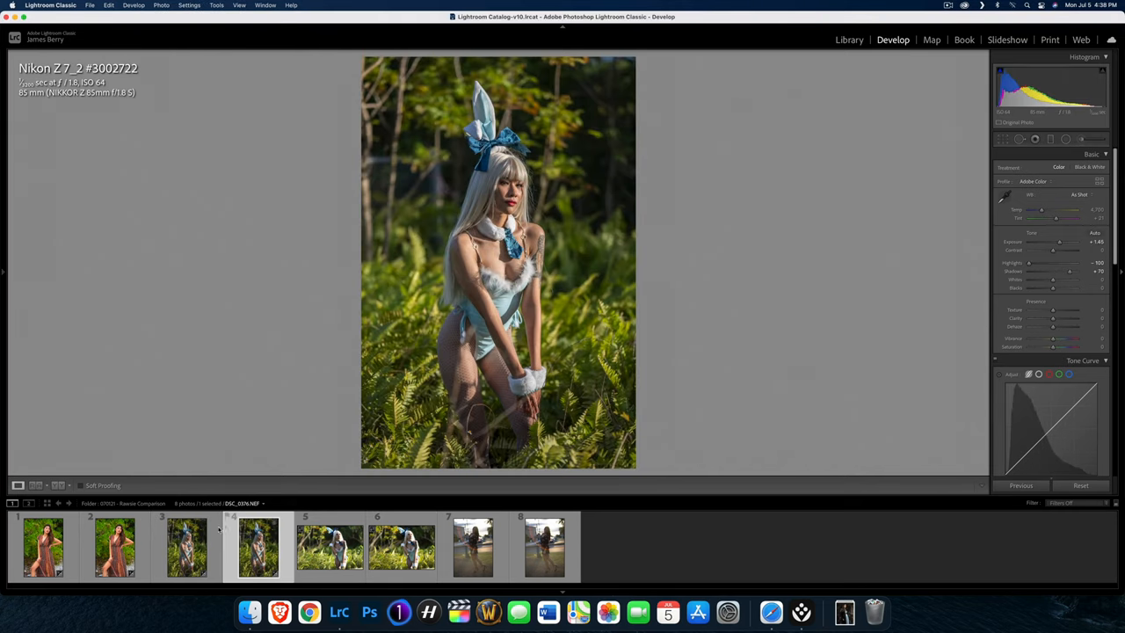
# Step: Flip between the two Nikon versions to compare, then select the Canon EOS R5 fern portrait
pyautogui.click(186, 548)
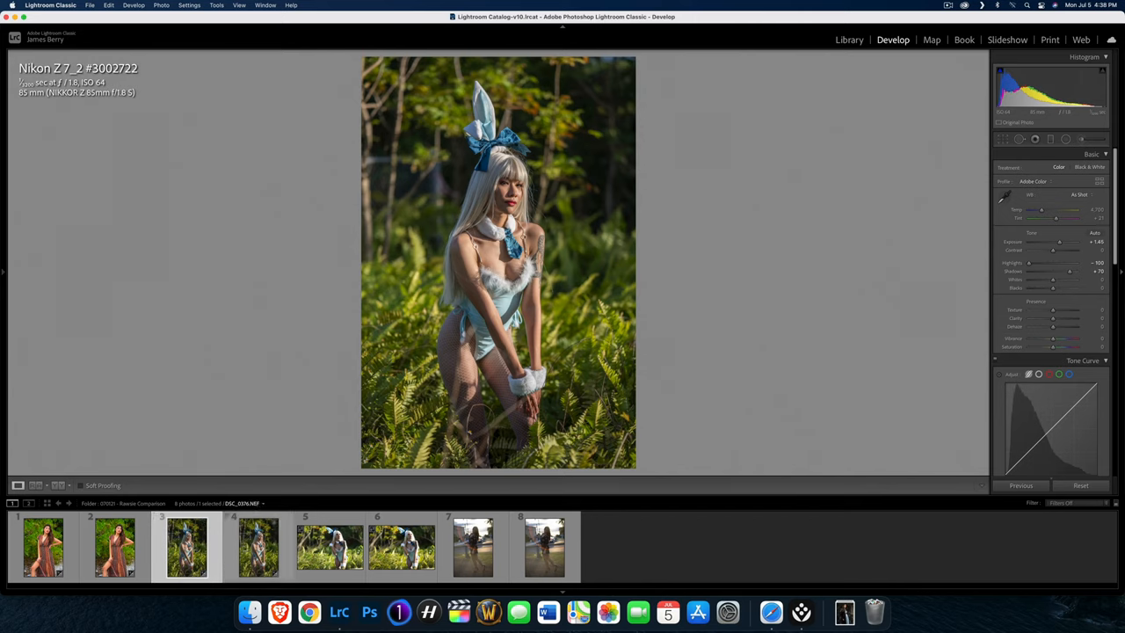
pyautogui.click(257, 552)
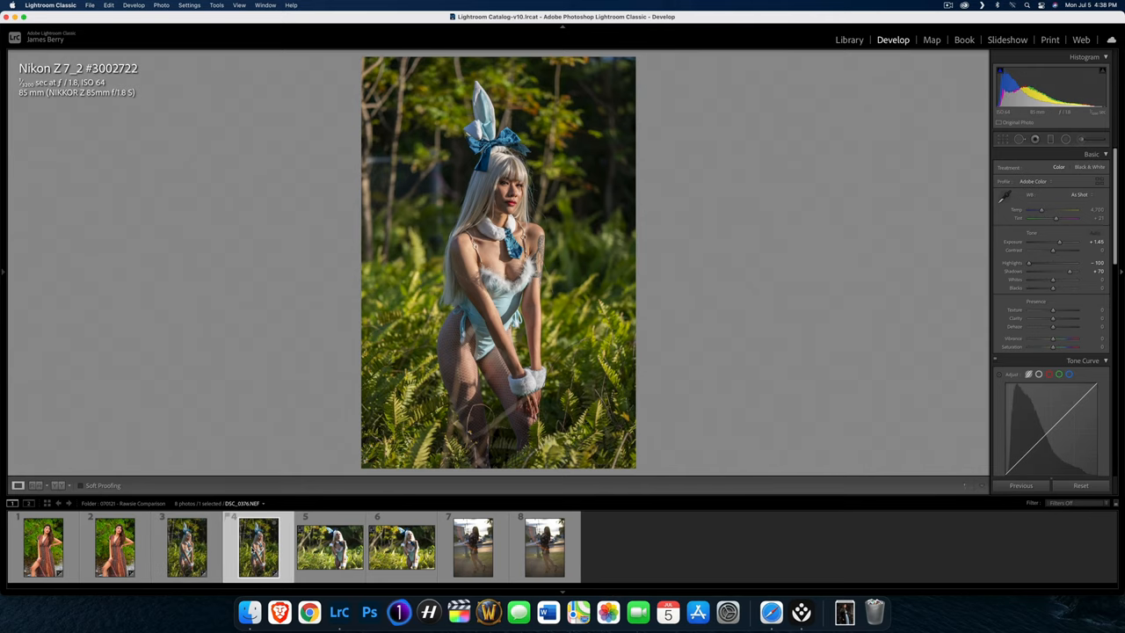
pyautogui.click(320, 559)
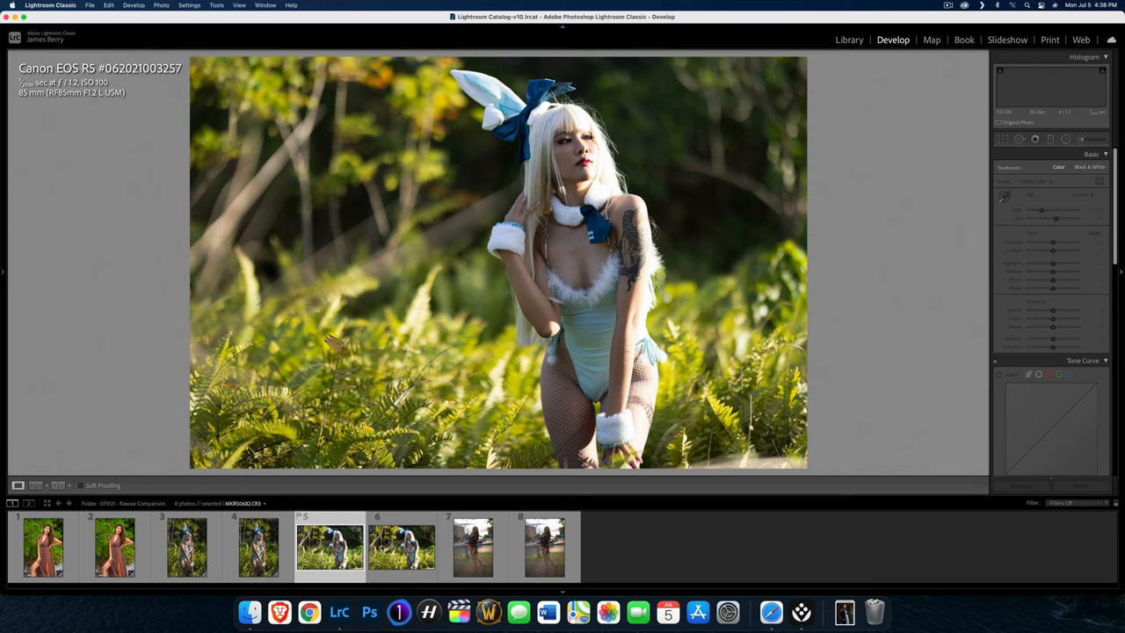
# Step: Adjust the Canon R5 portrait's tones back and forth across its versions
pyautogui.click(387, 560)
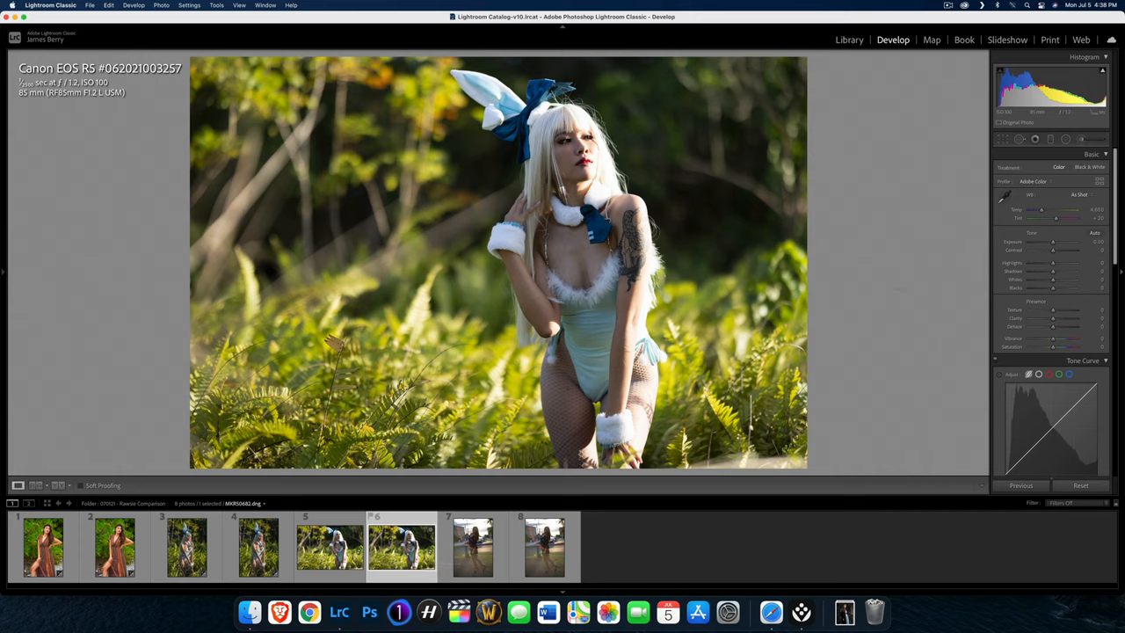
pyautogui.moveTo(1064, 264); pyautogui.dragTo(1046, 264)
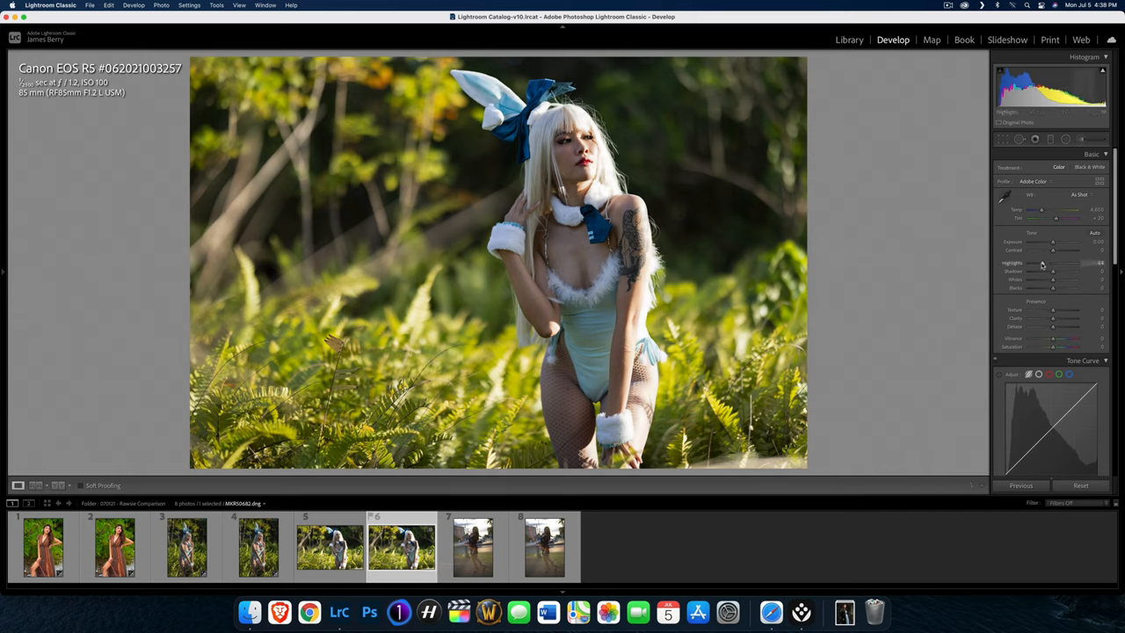
pyautogui.moveTo(1054, 264); pyautogui.dragTo(1028, 264)
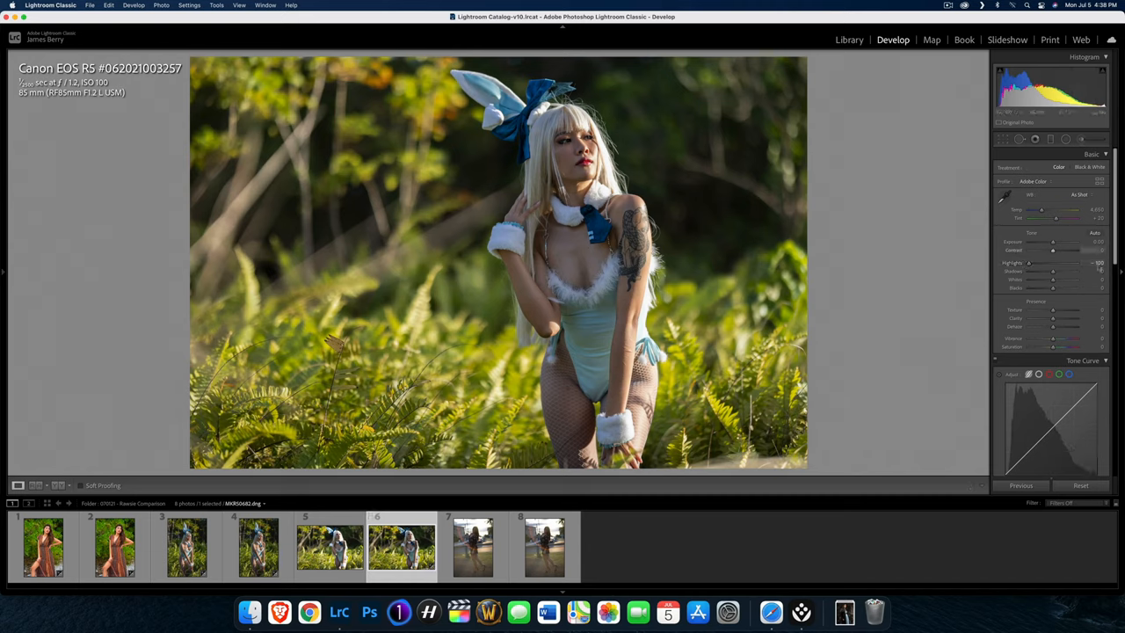
pyautogui.moveTo(1051, 270); pyautogui.dragTo(1076, 271)
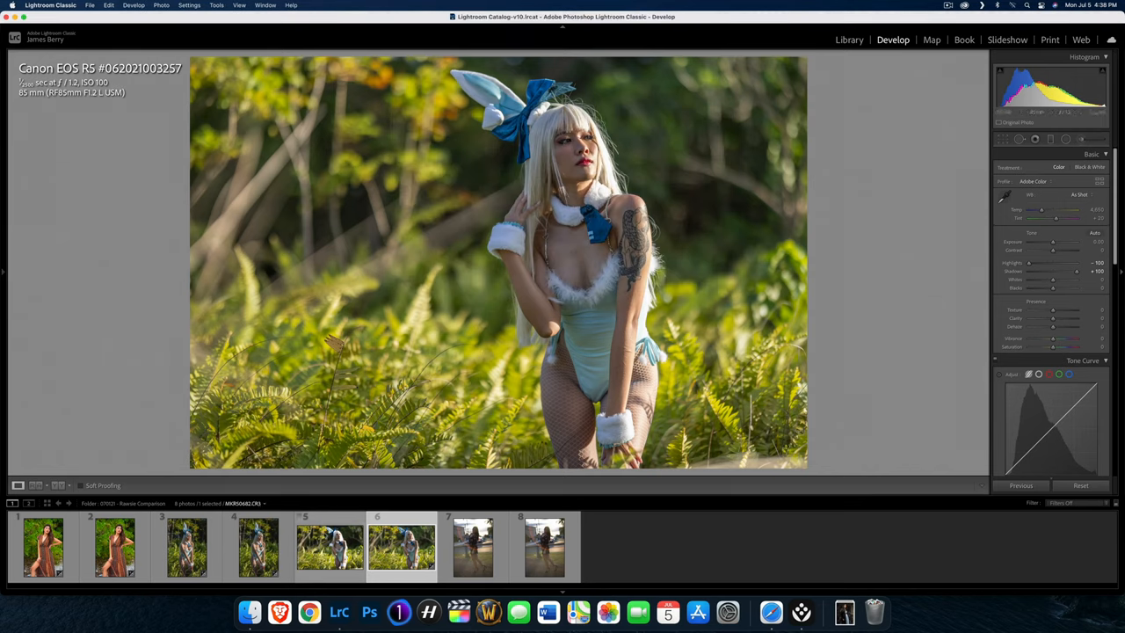
# Step: Zoom 1:1 on the model's face and flip between the two Canon versions
pyautogui.click(333, 559)
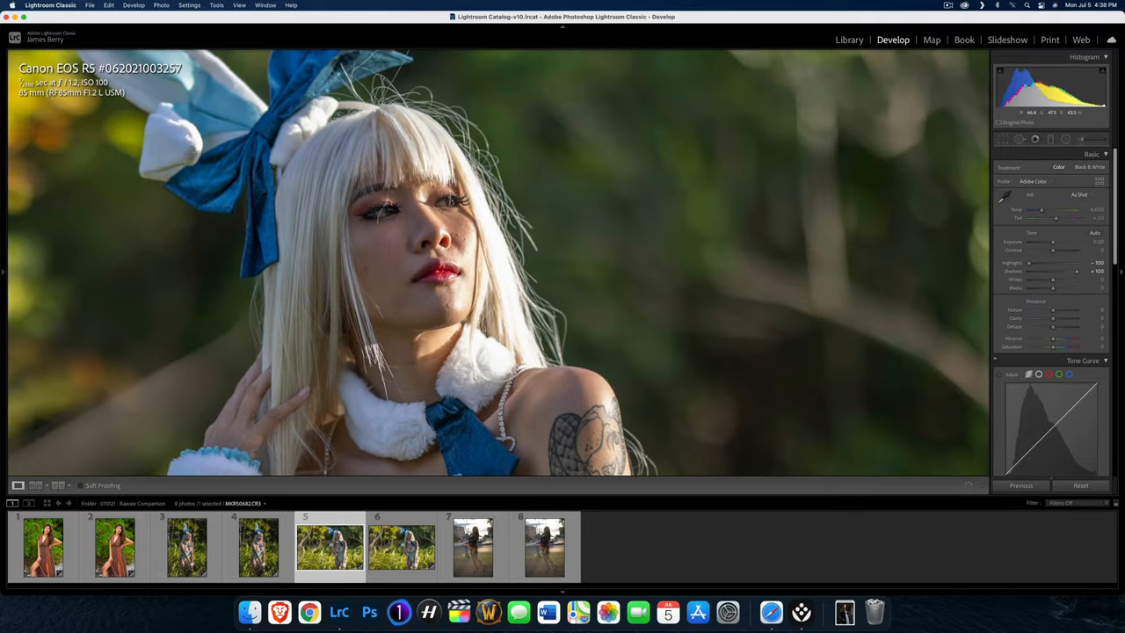
pyautogui.click(404, 557)
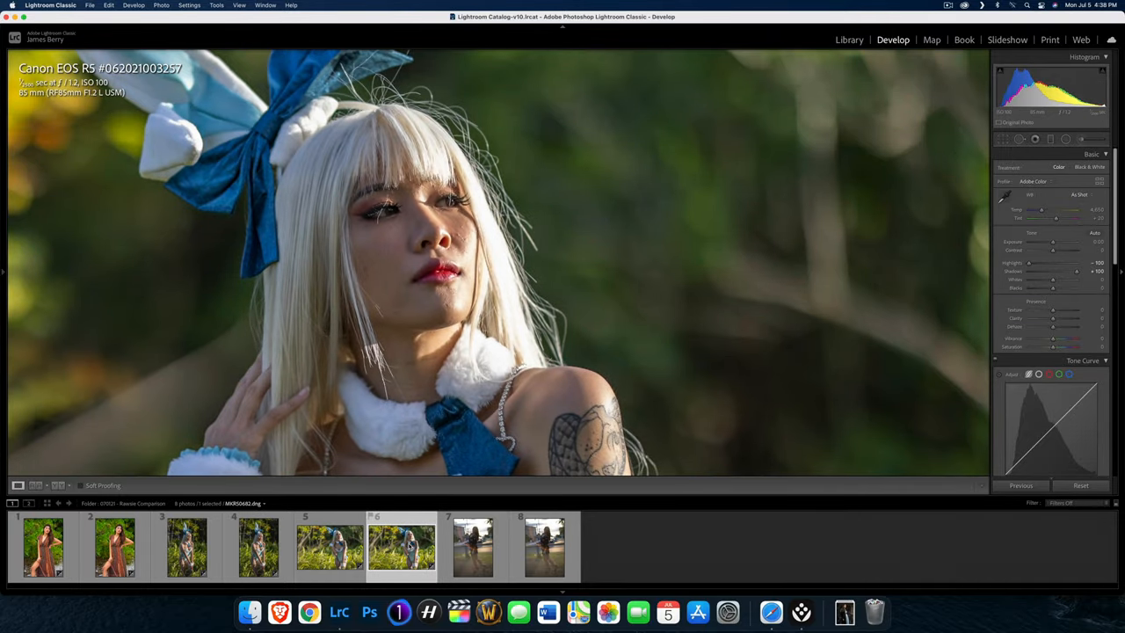
pyautogui.click(331, 553)
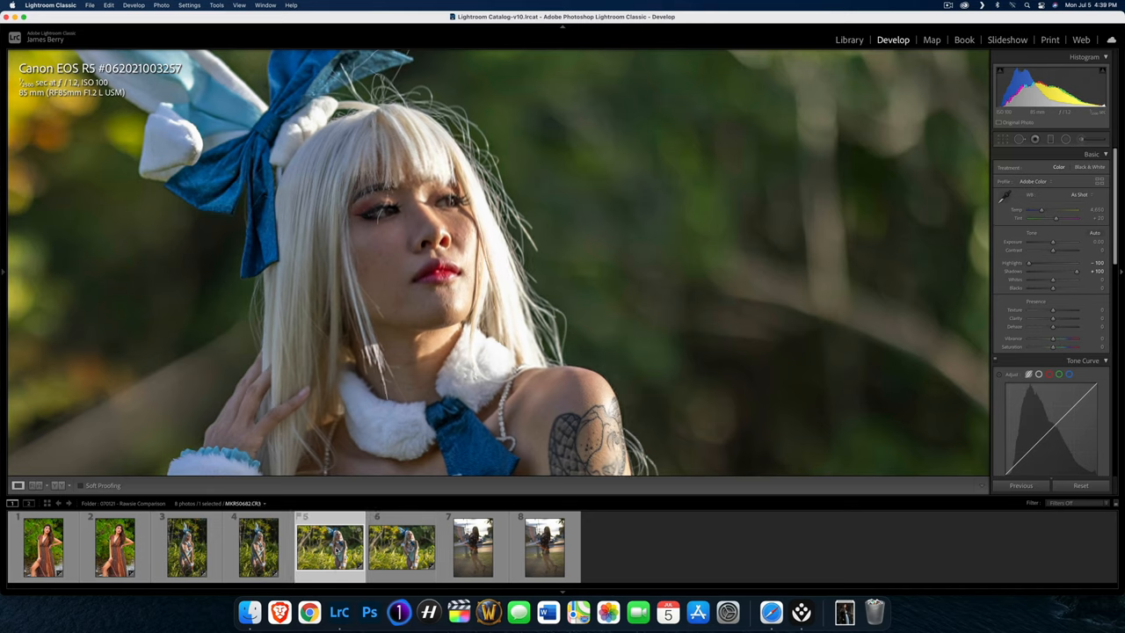
pyautogui.click(415, 556)
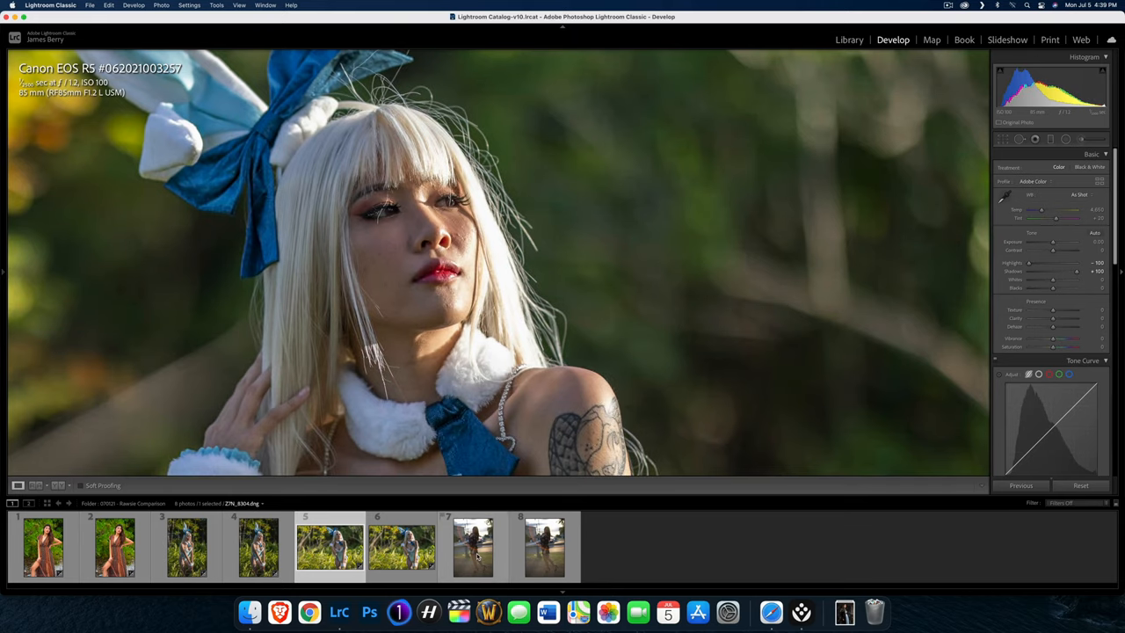
# Step: Flip between the Nikon Z 7 sunset street portrait's two versions to compare them
pyautogui.click(478, 551)
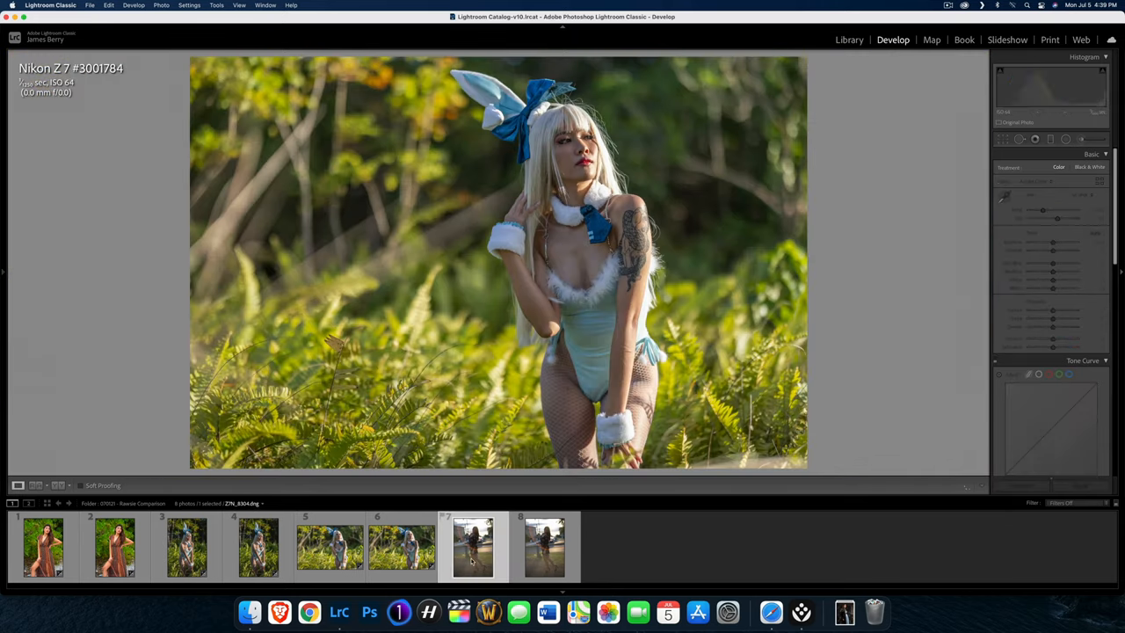
pyautogui.click(545, 556)
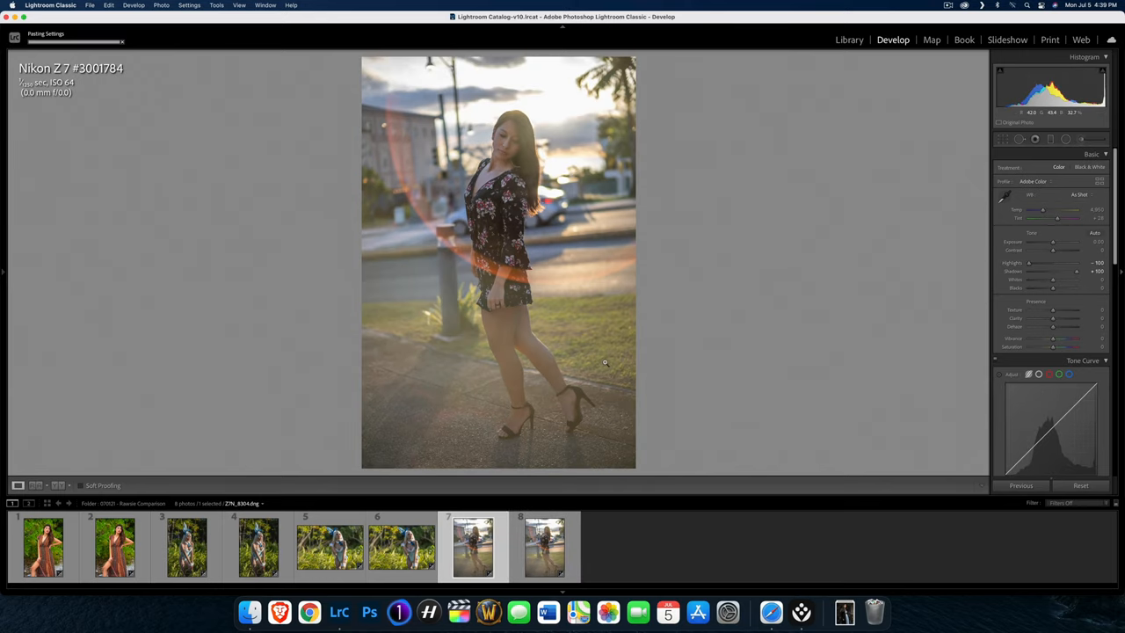
pyautogui.click(546, 548)
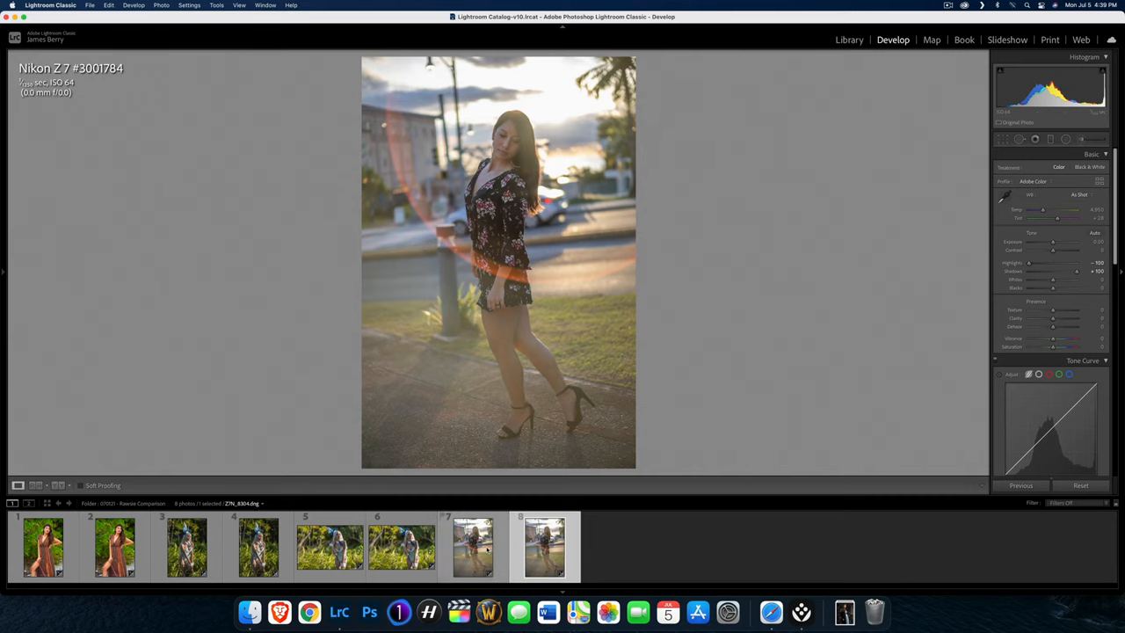
pyautogui.click(471, 552)
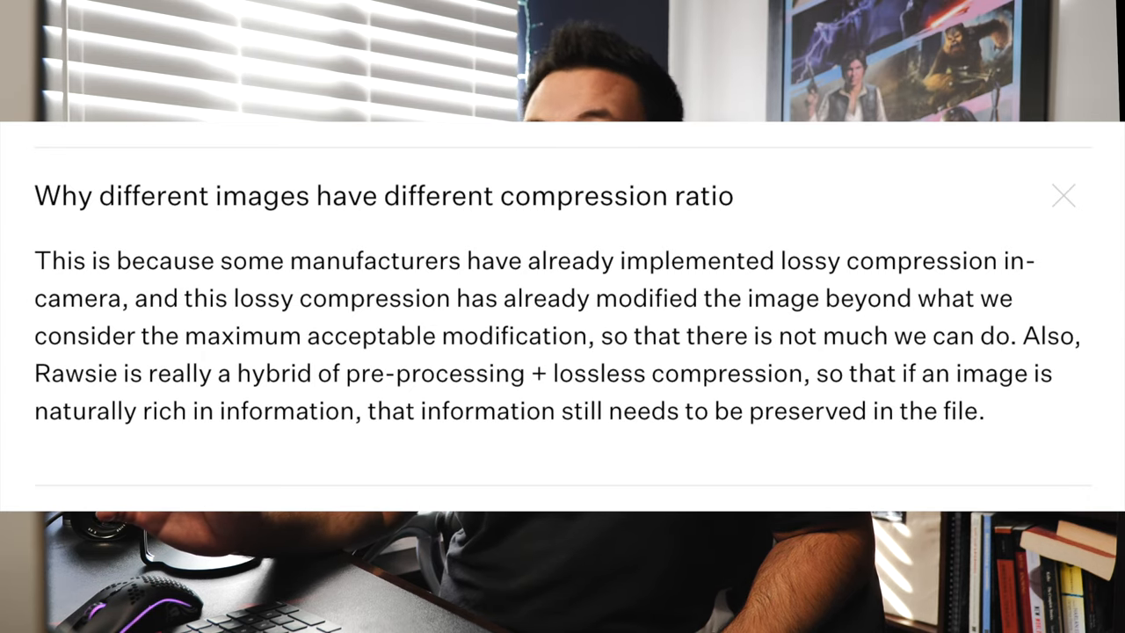
# Step: Expand the FAQ answer on why different images get different compression ratios
pyautogui.click(1063, 193)
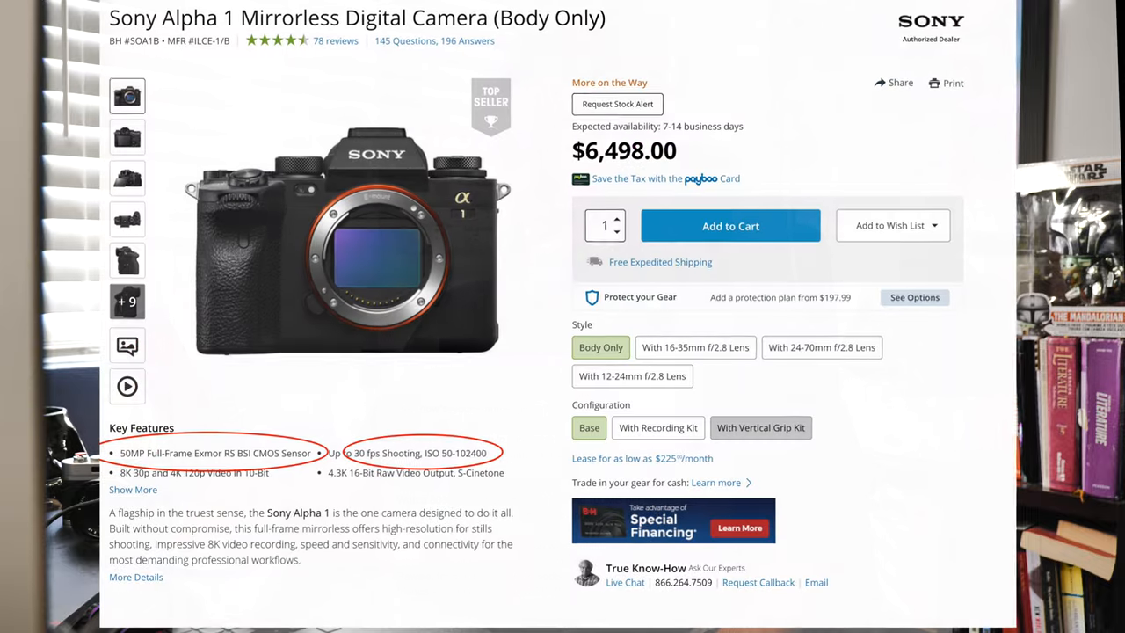
# Step: Scroll the Sony Alpha 1 page down to its Key Features list
pyautogui.scroll(-3)
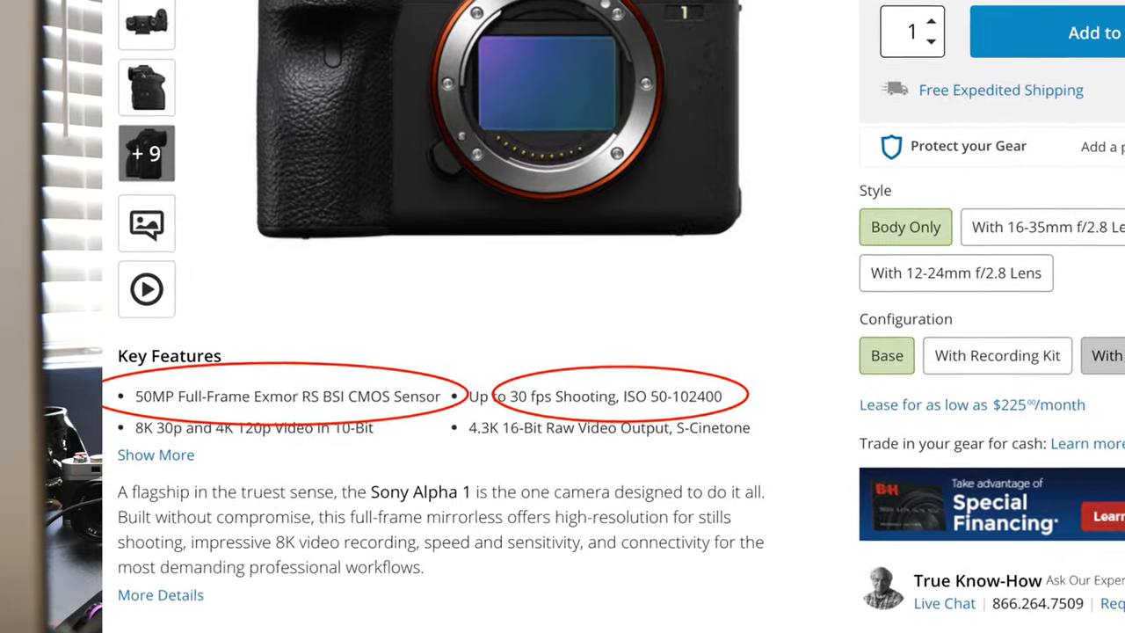
pyautogui.scroll(-3)
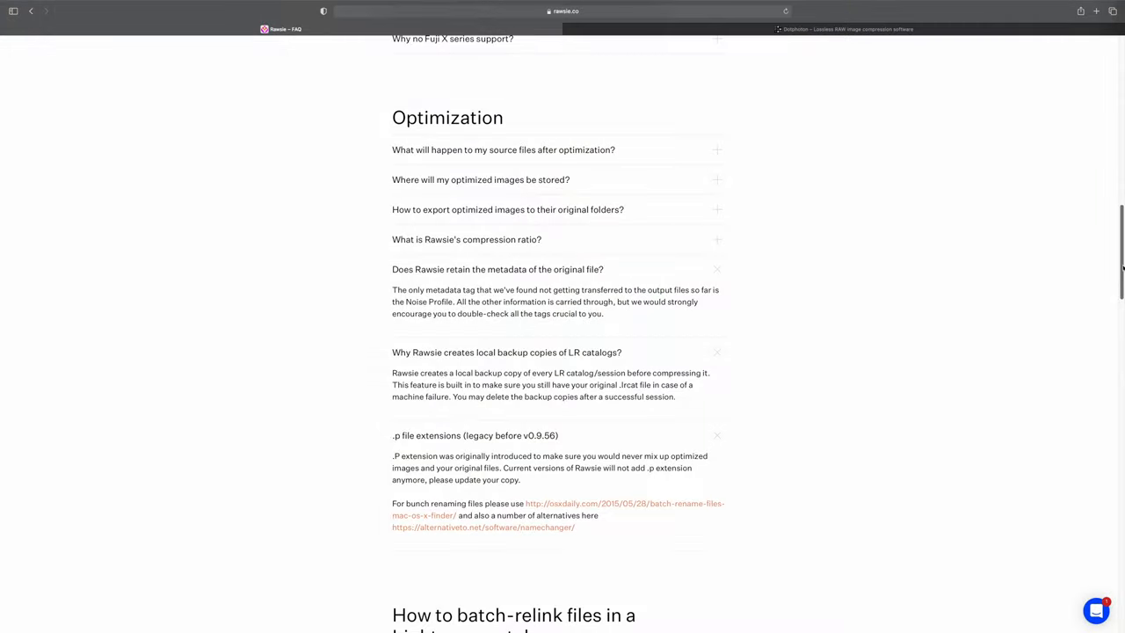
# Step: Choose the $79/year macOS subscription plan and proceed to its sign-up page
pyautogui.scroll(3)
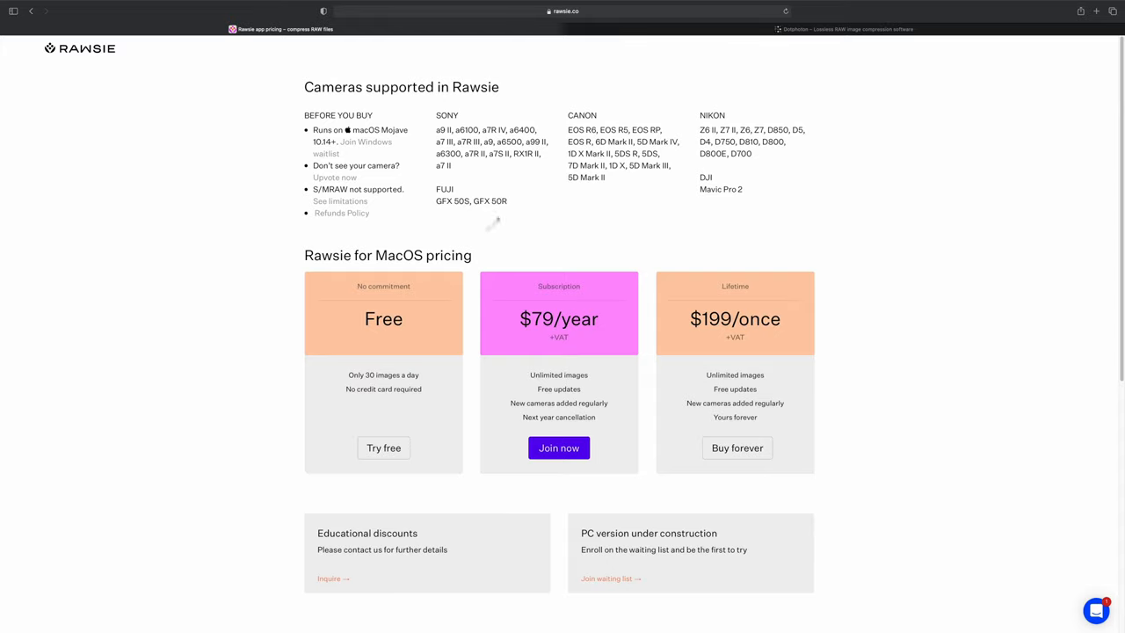
pyautogui.click(559, 448)
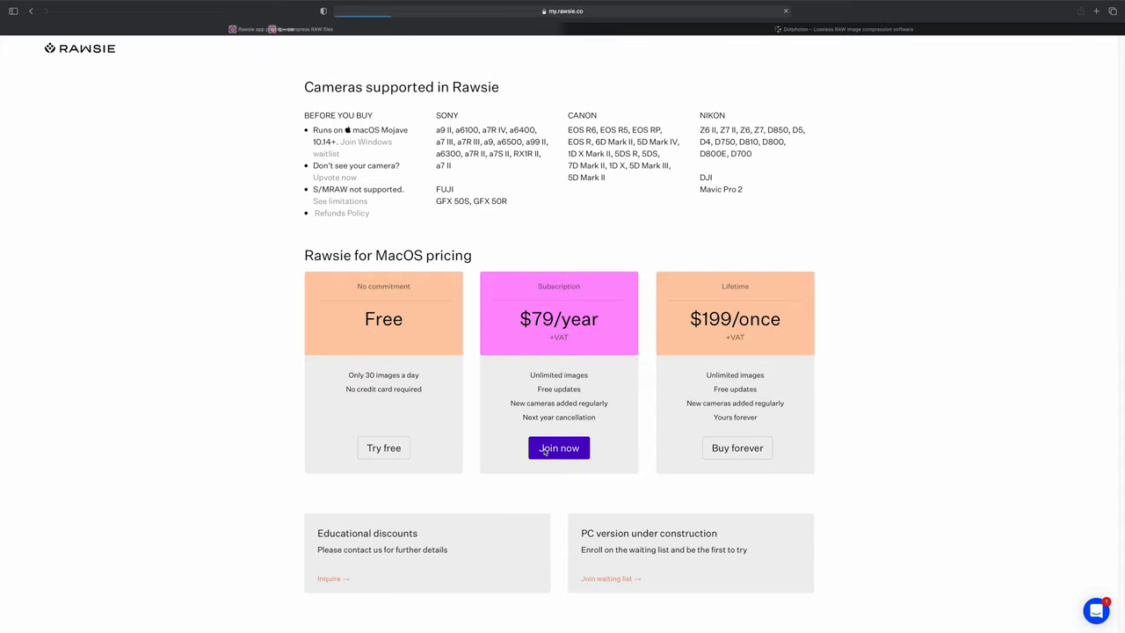
pyautogui.click(558, 448)
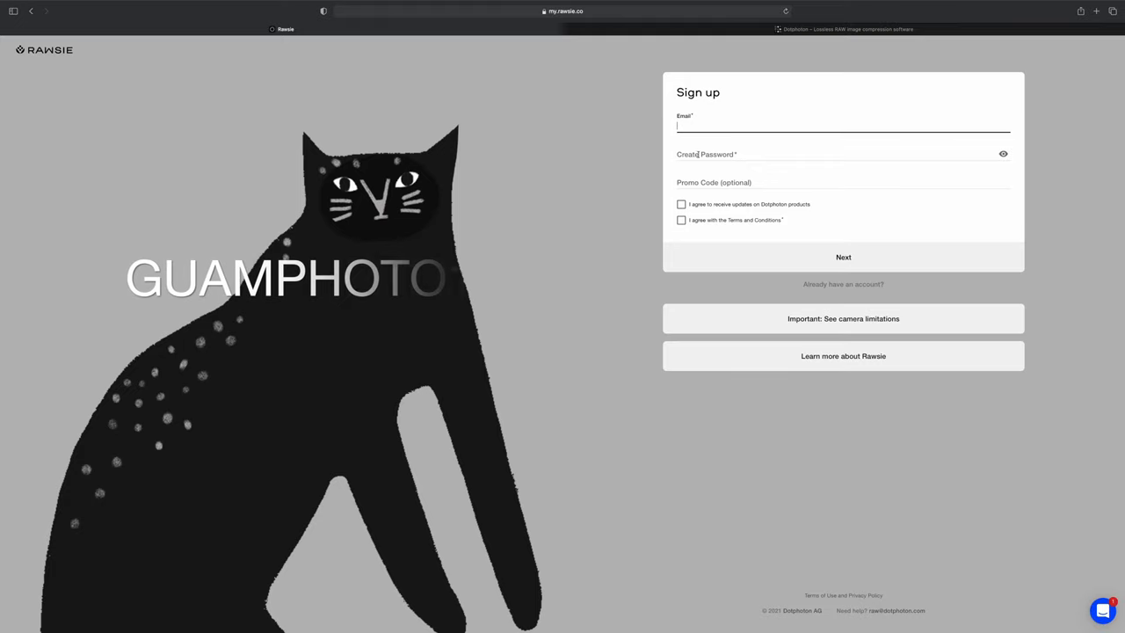
# Step: Enter promo code GUAMPHOTO10 in the sign-up form's Promo Code field
pyautogui.click(844, 183)
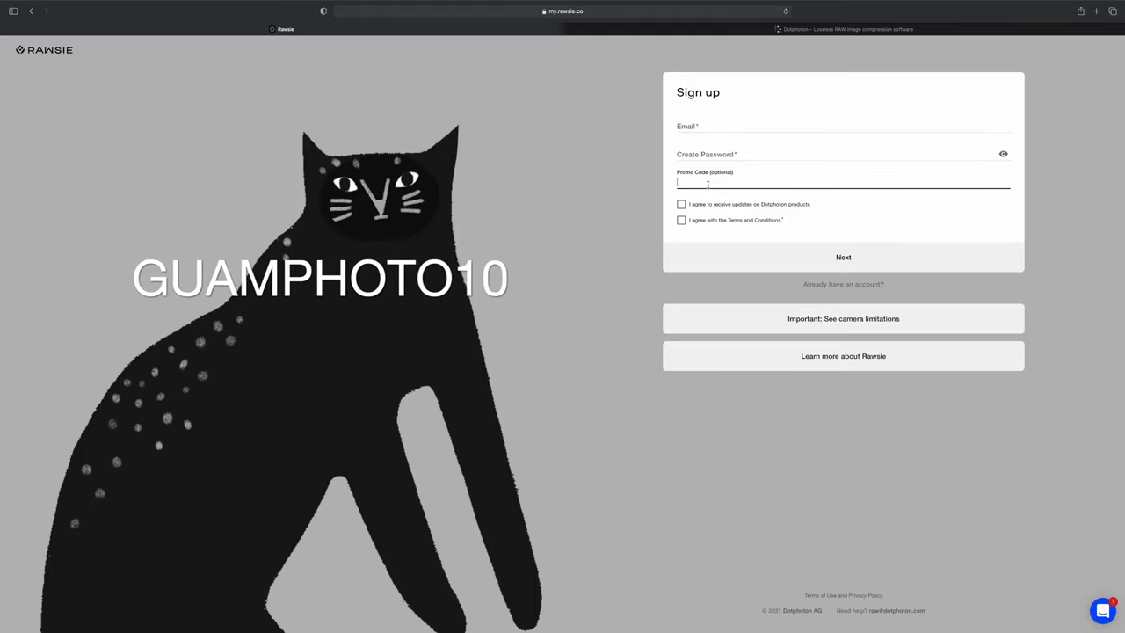
pyautogui.write('GUAMJ')
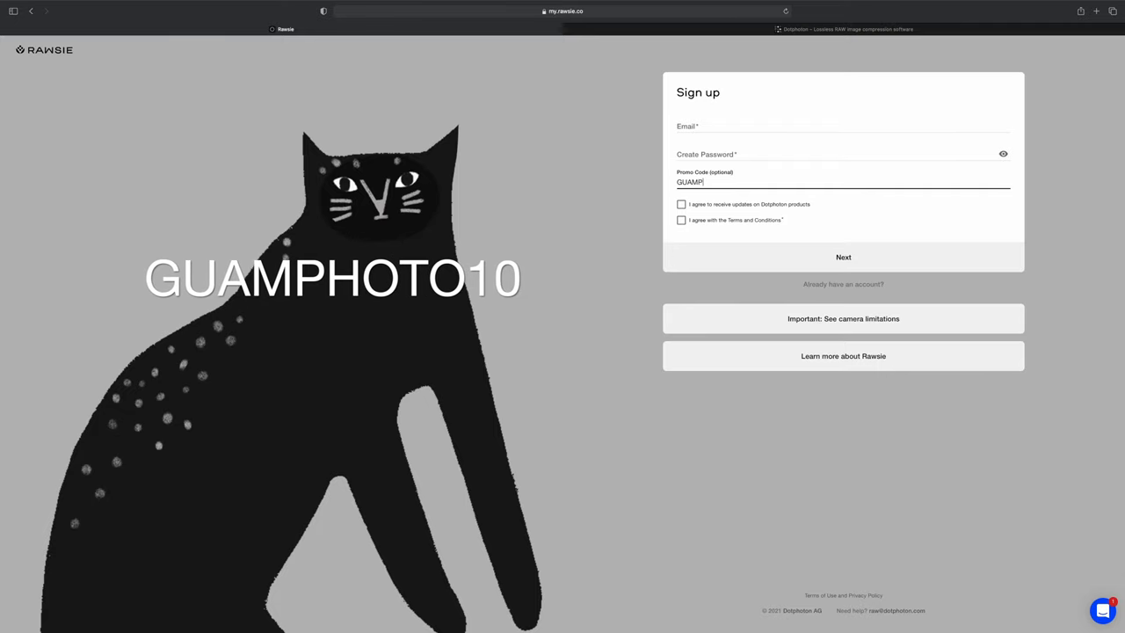
pyautogui.write('HOTO10')
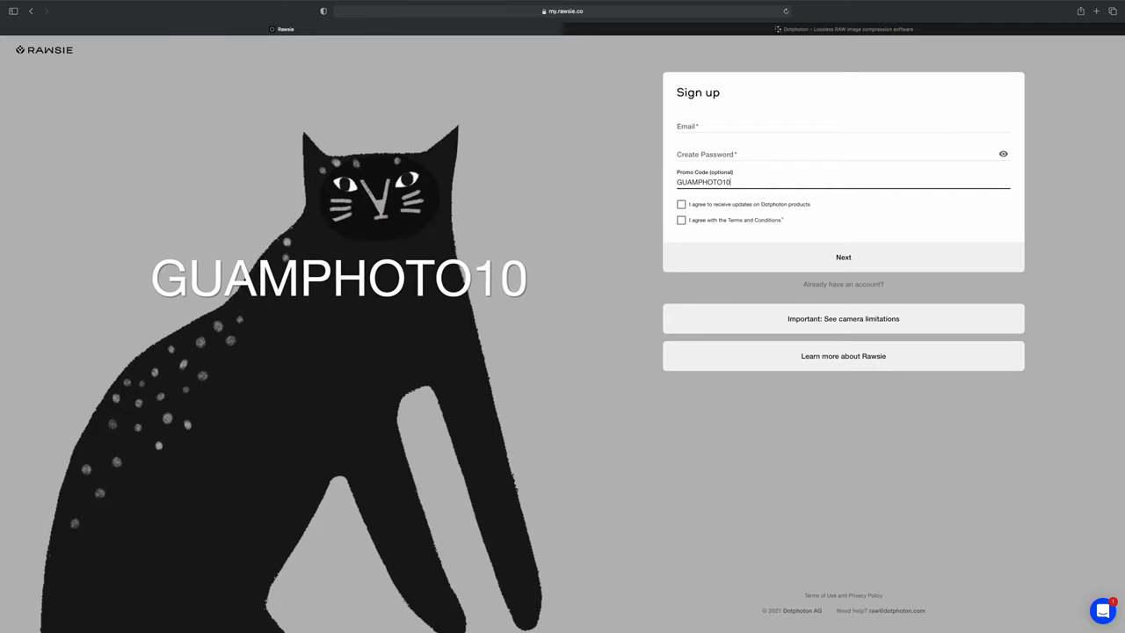